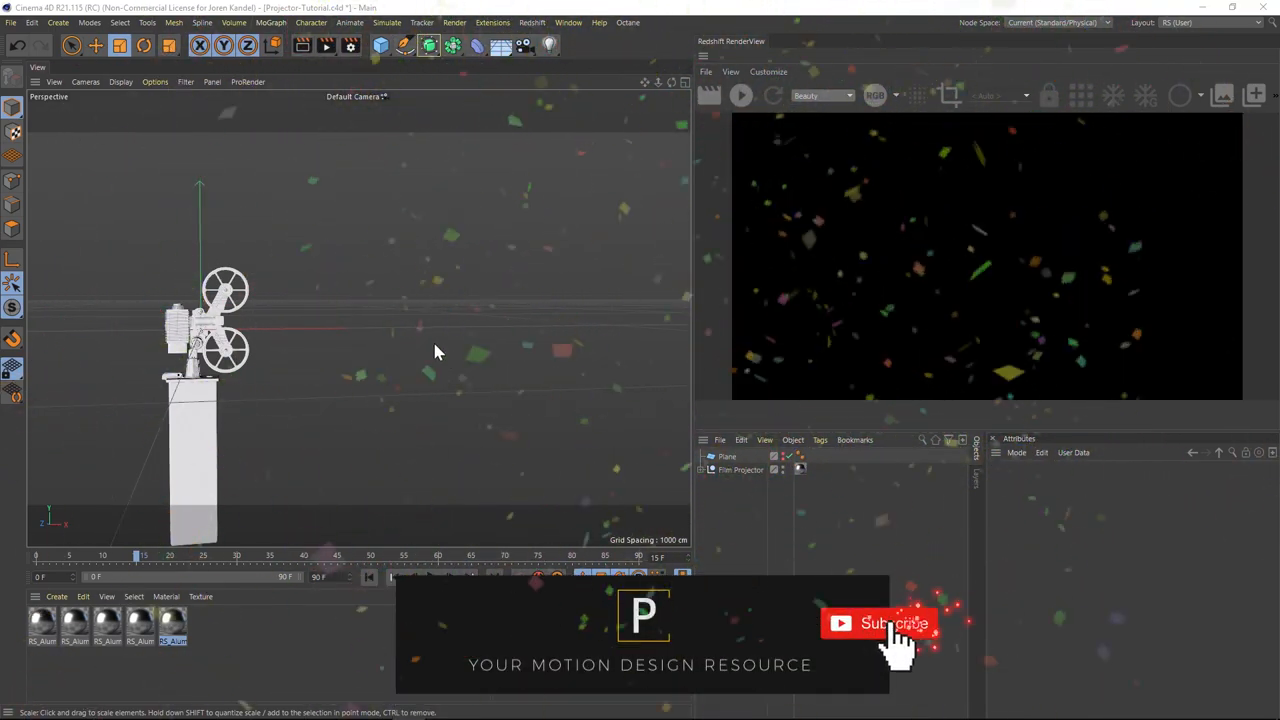
# - Add a Redshift spot light at the projector lens and start the IPR render preview
pyautogui.click(532, 22)
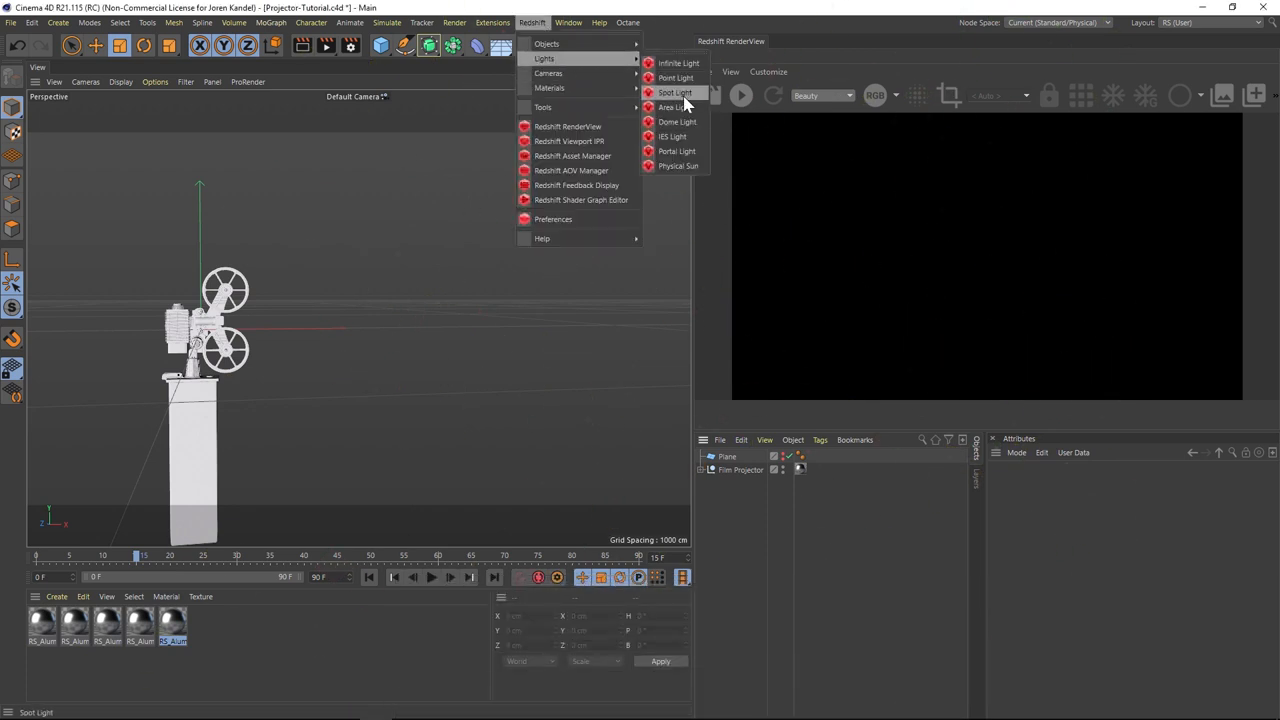
pyautogui.click(674, 92)
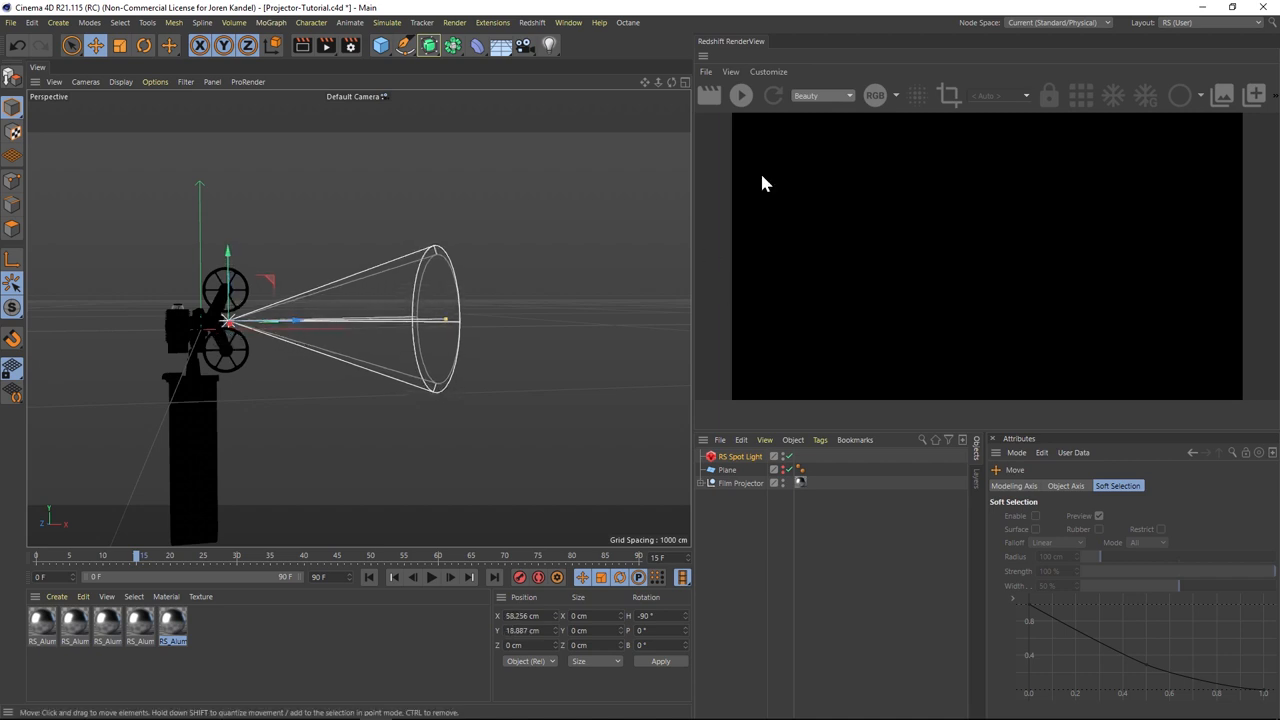
pyautogui.click(741, 95)
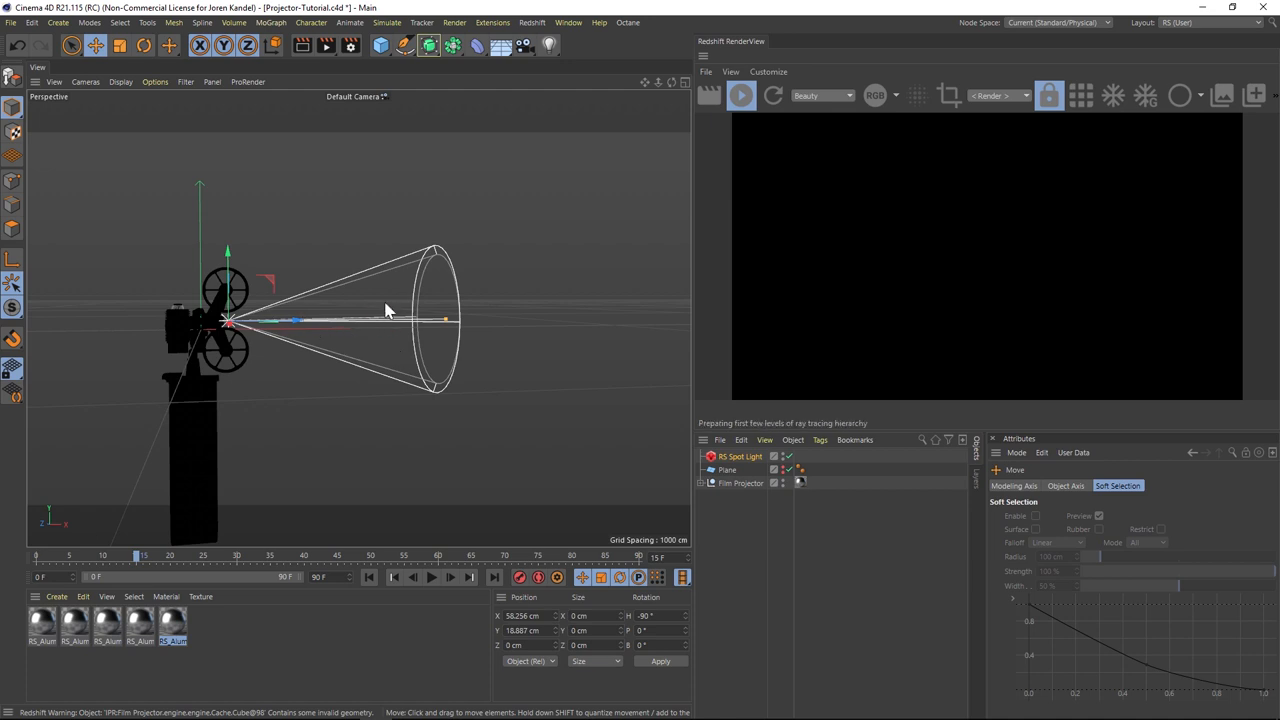
# - Add a Redshift Environment object, then select RS Spot Light for editing
pyautogui.click(532, 22)
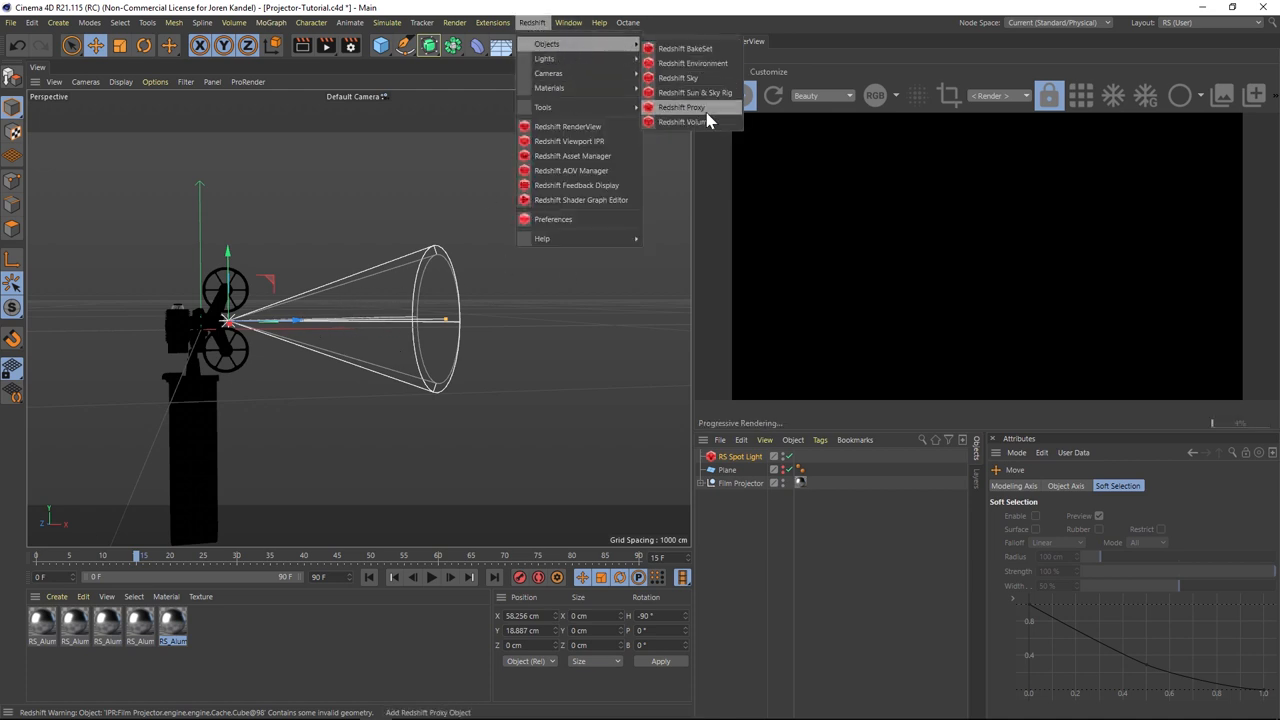
pyautogui.moveTo(691, 63)
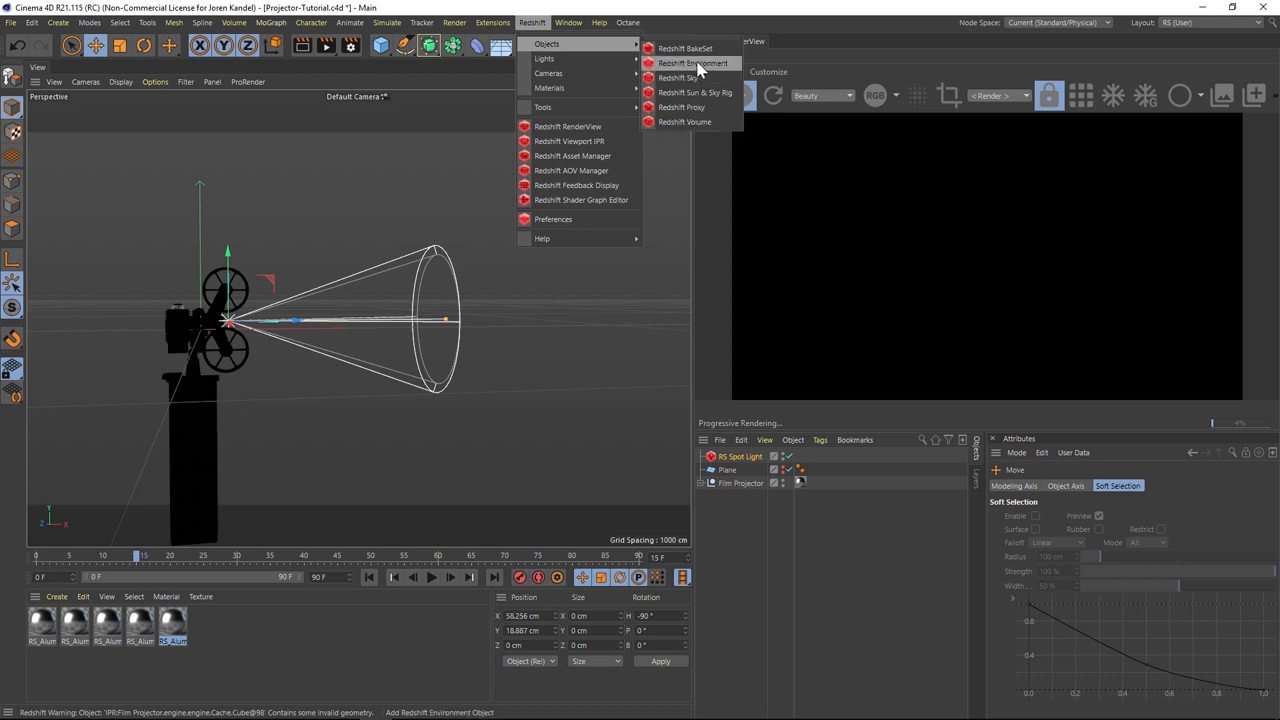
pyautogui.click(692, 63)
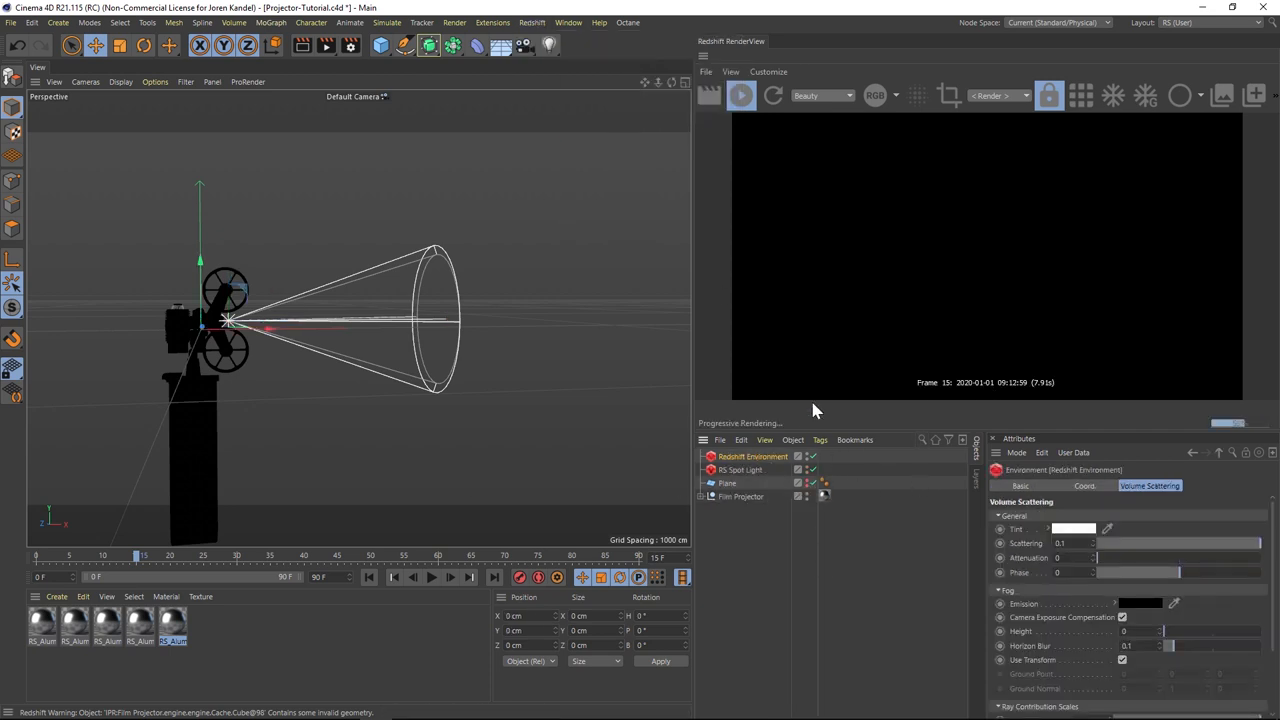
pyautogui.click(740, 470)
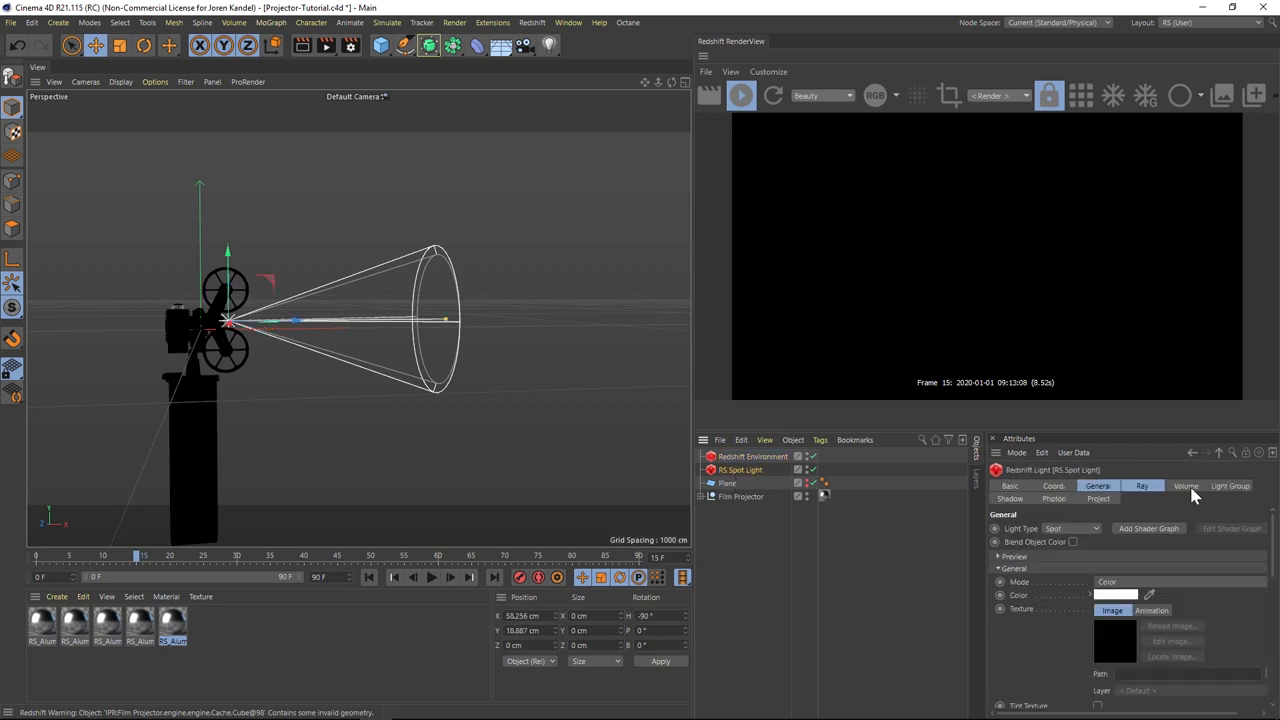
# - Lower the spot light's volume Contribution Scale to about 0.141, then return to General settings
pyautogui.click(1185, 486)
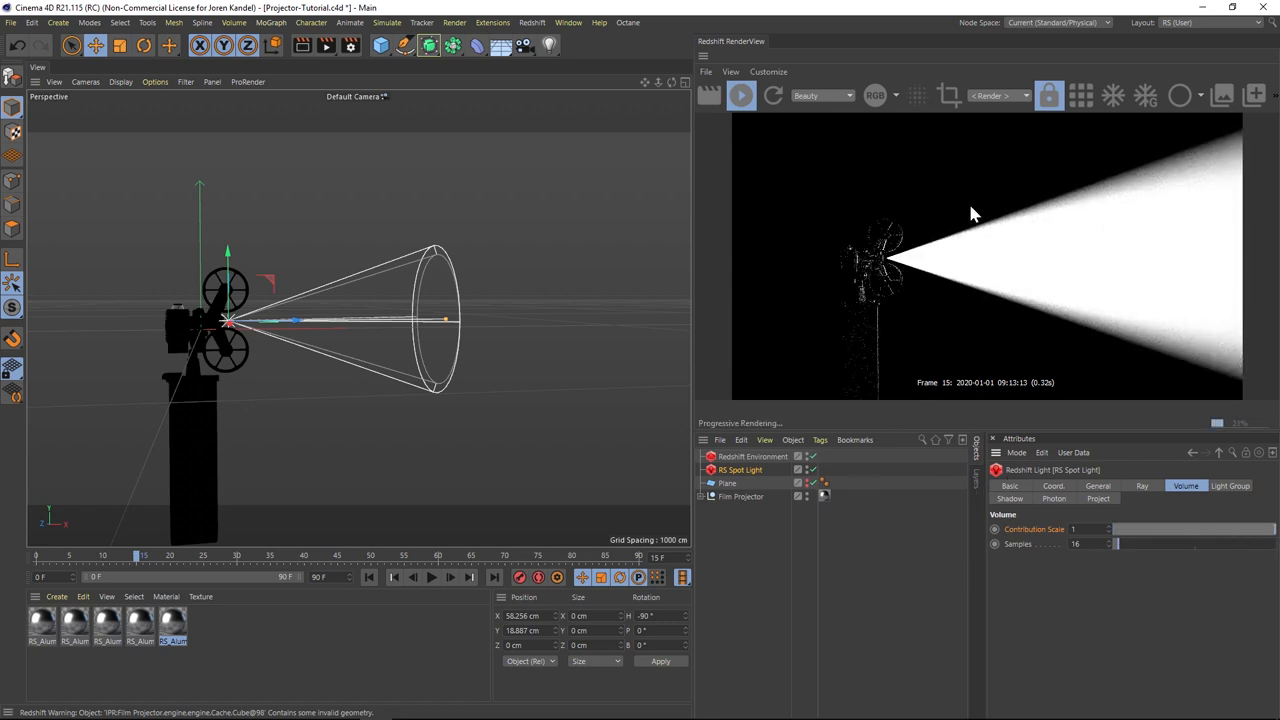
pyautogui.moveTo(903, 345)
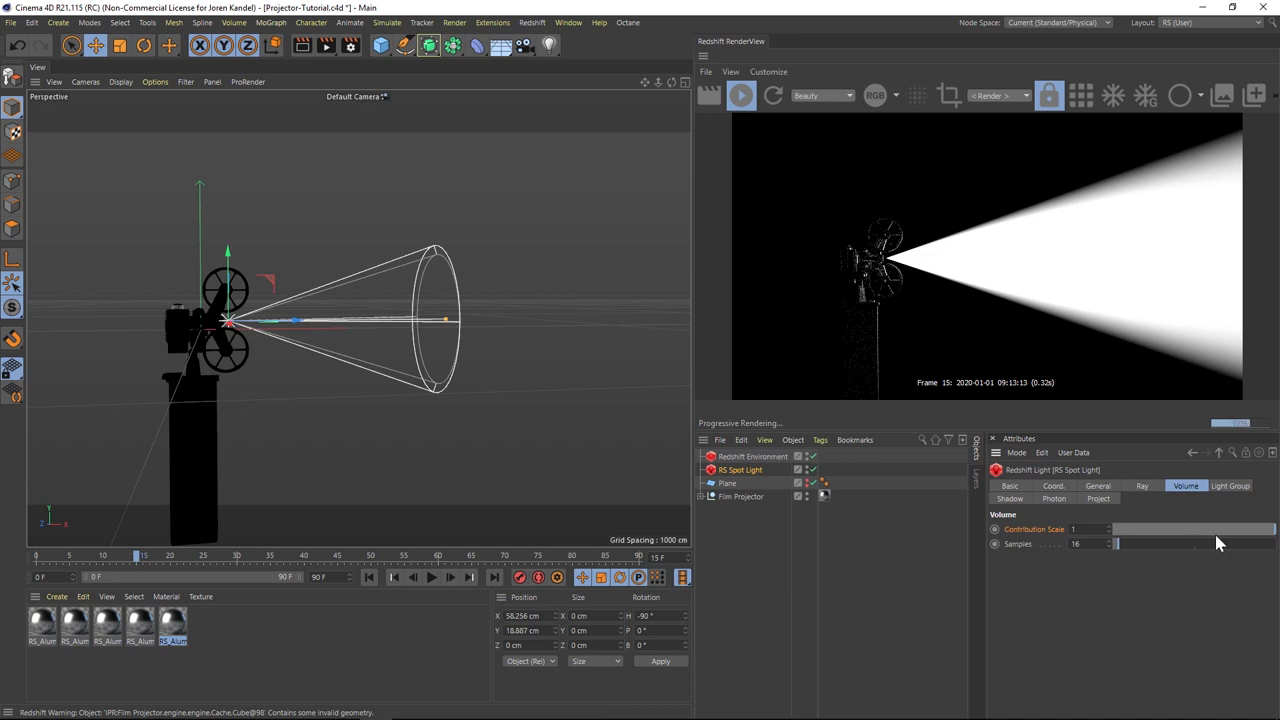
pyautogui.moveTo(1230, 529); pyautogui.dragTo(1160, 529)
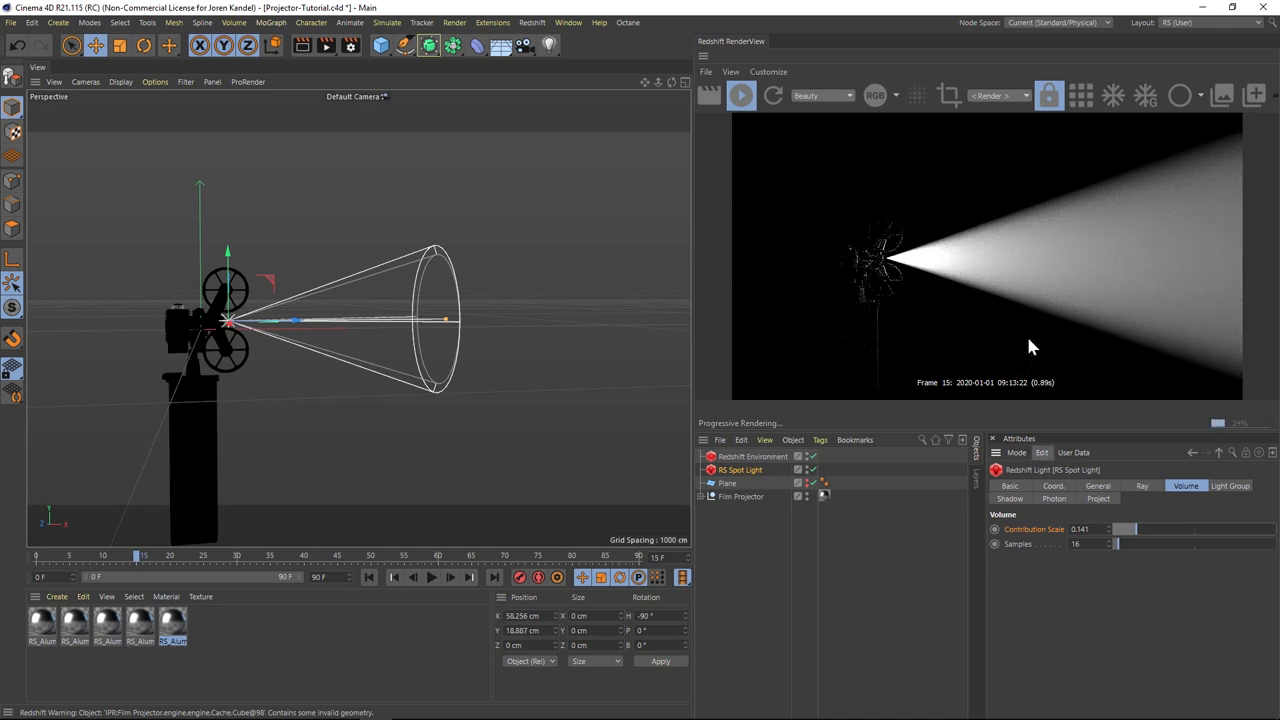
pyautogui.click(1098, 485)
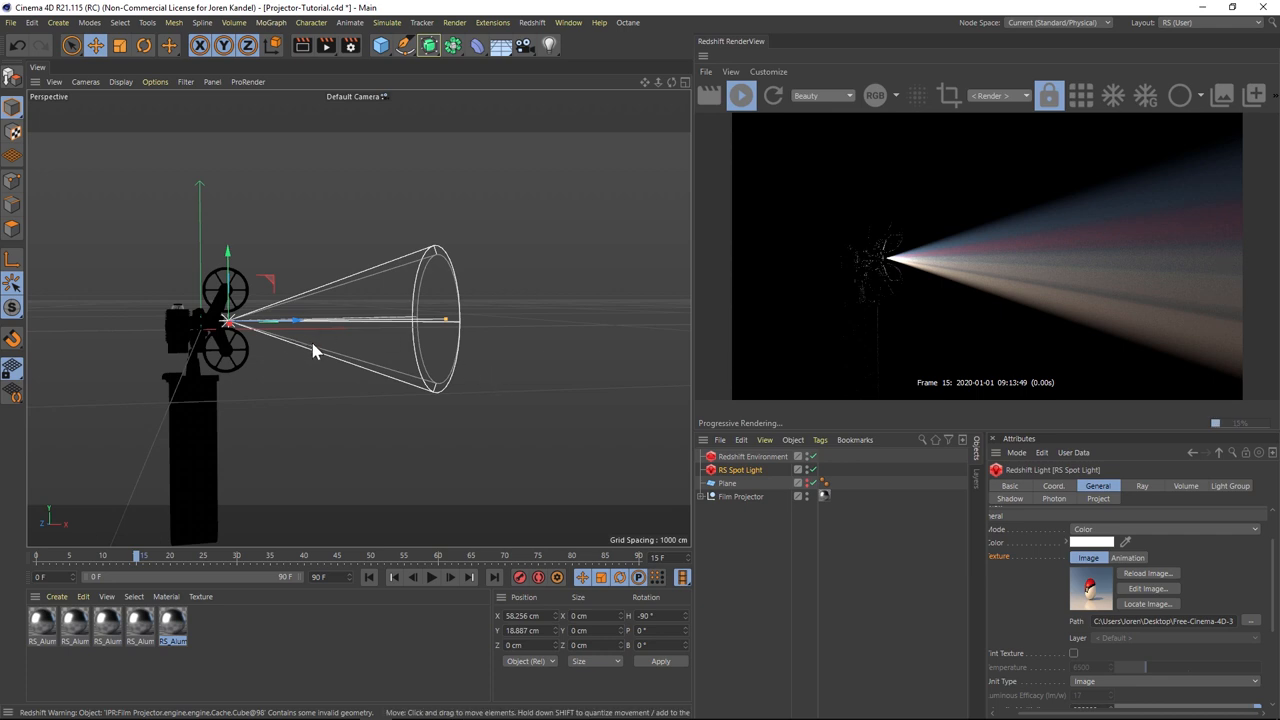
pyautogui.moveTo(1017, 262)
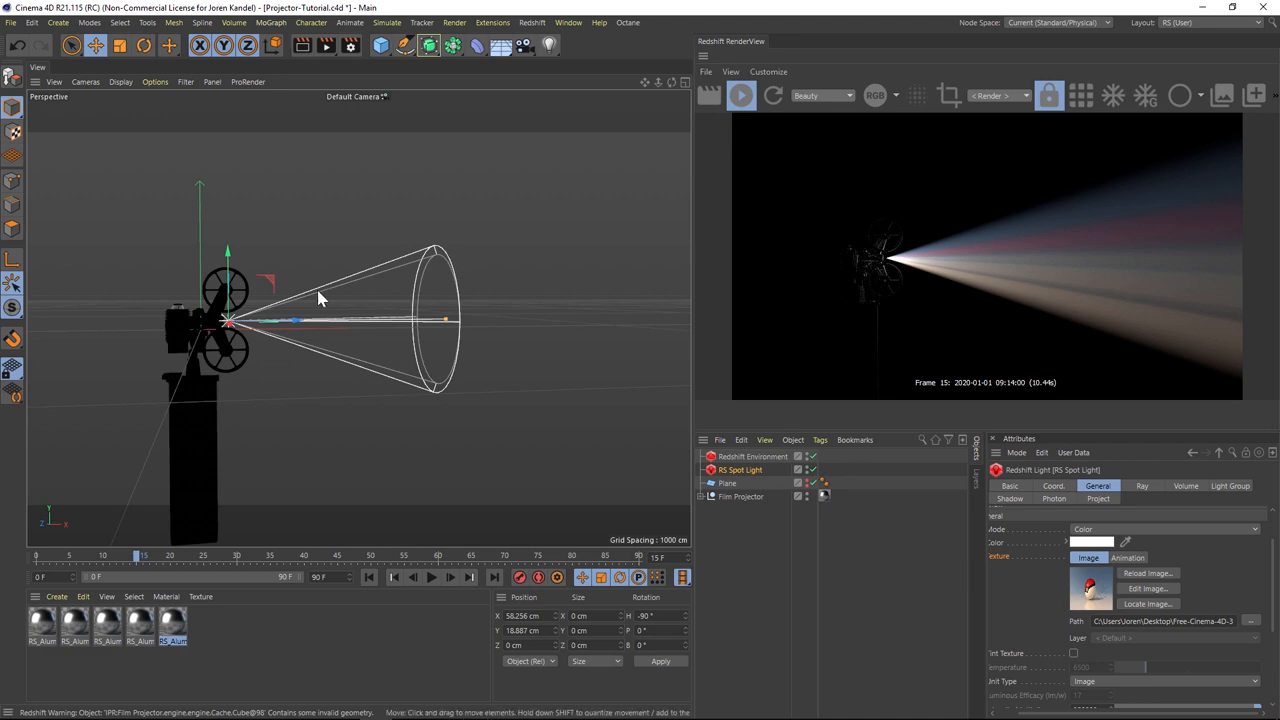
# - Drag in the viewport while setting up the projected Pokéball image
pyautogui.moveTo(225, 320); pyautogui.dragTo(310, 320)
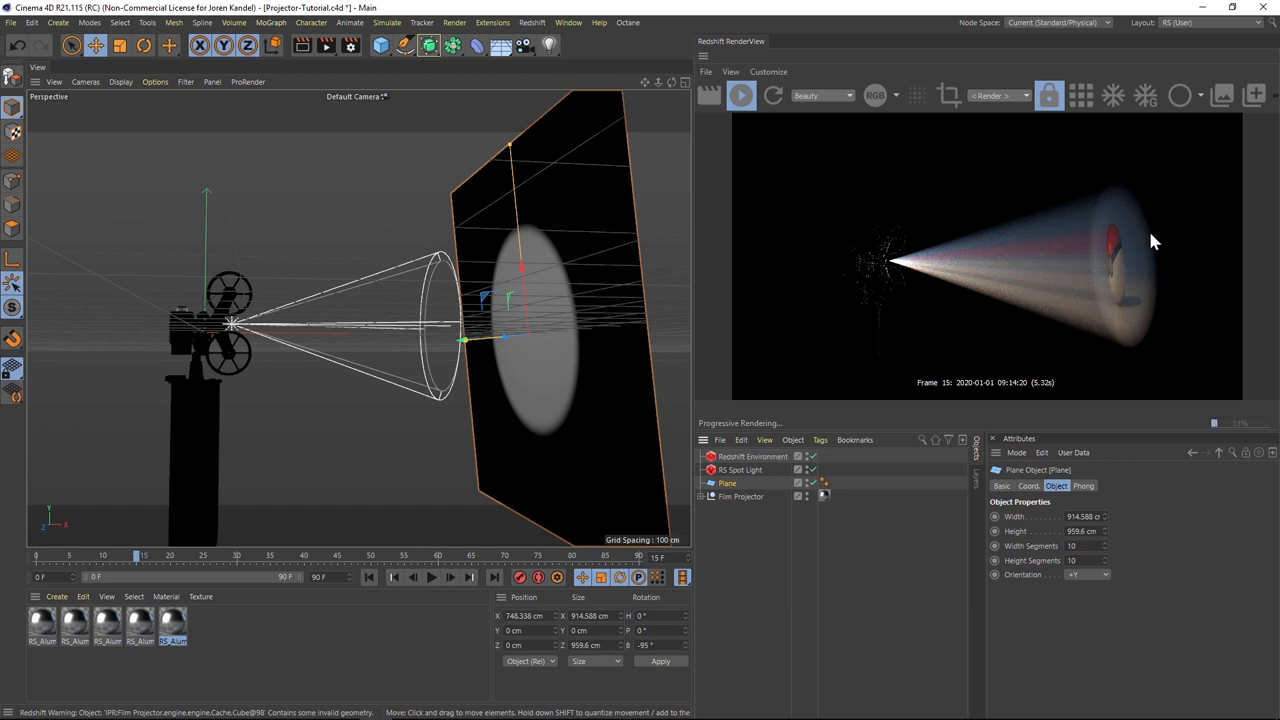
pyautogui.moveTo(728, 483)
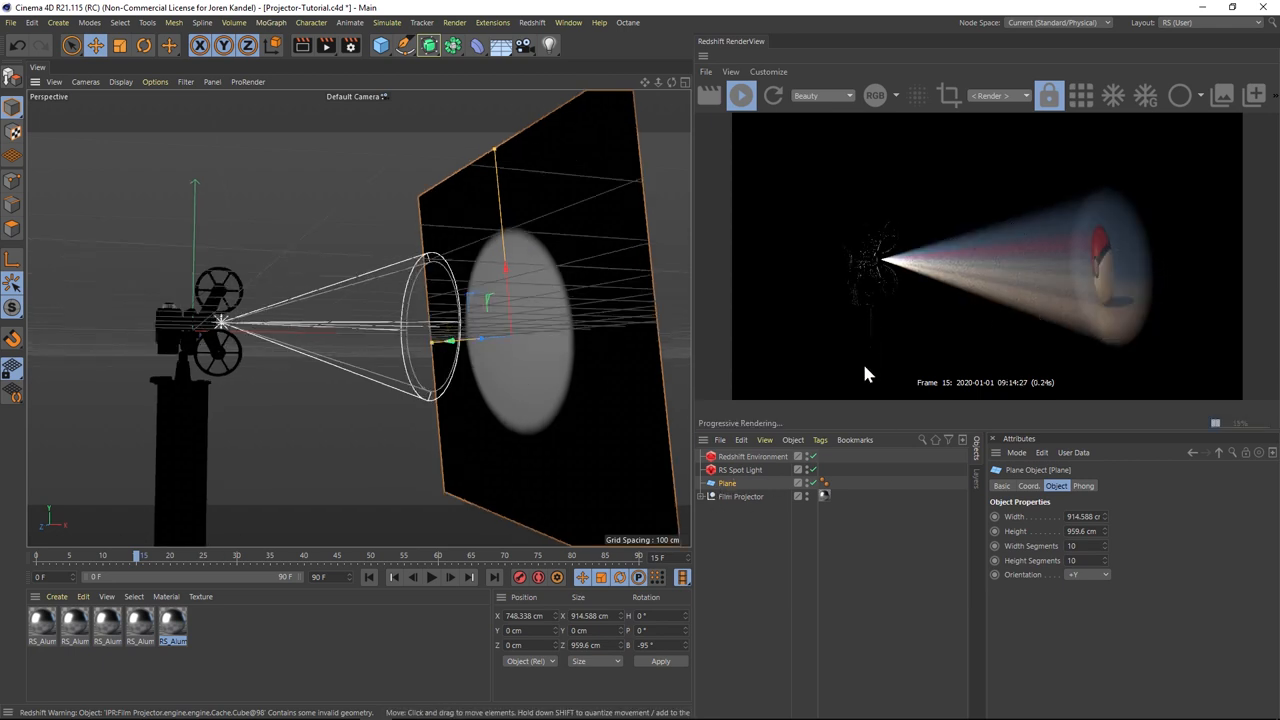
# - Reselect RS Spot Light in the Object Manager
pyautogui.click(741, 470)
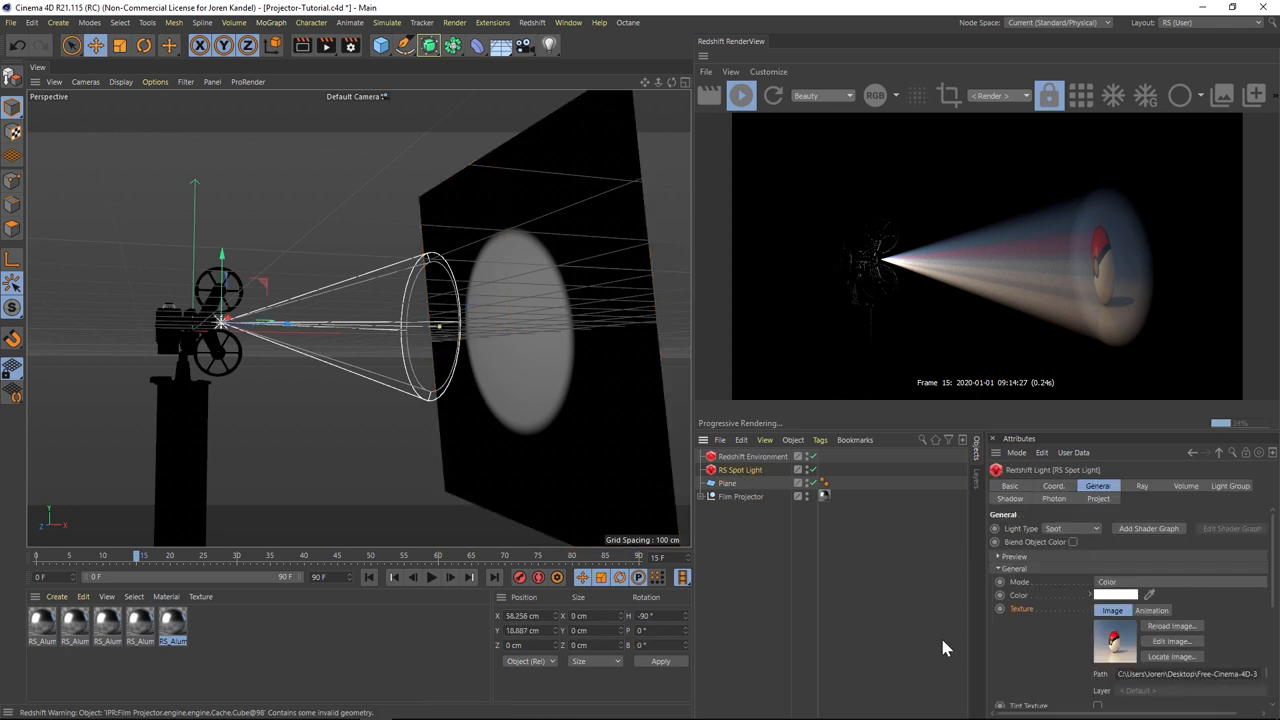
# - Set the spot light's Cone Angle to about 52° in the Spot section
pyautogui.scroll(-3)
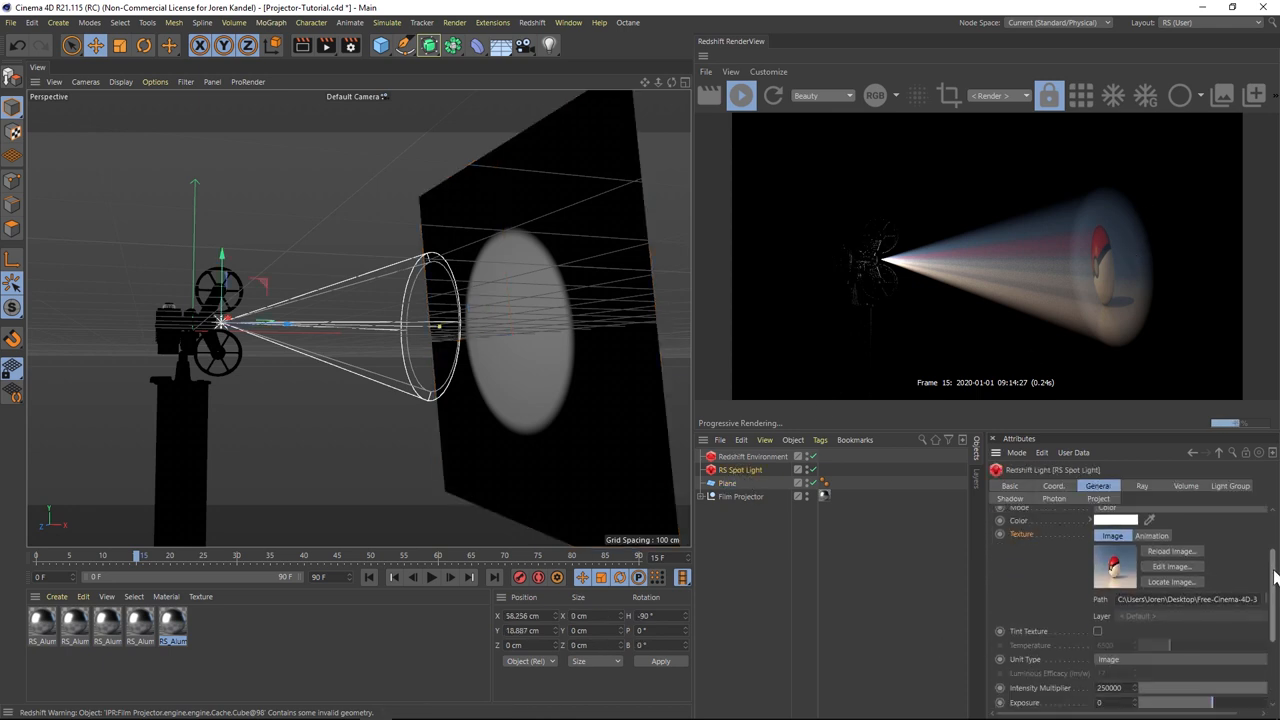
pyautogui.scroll(-3)
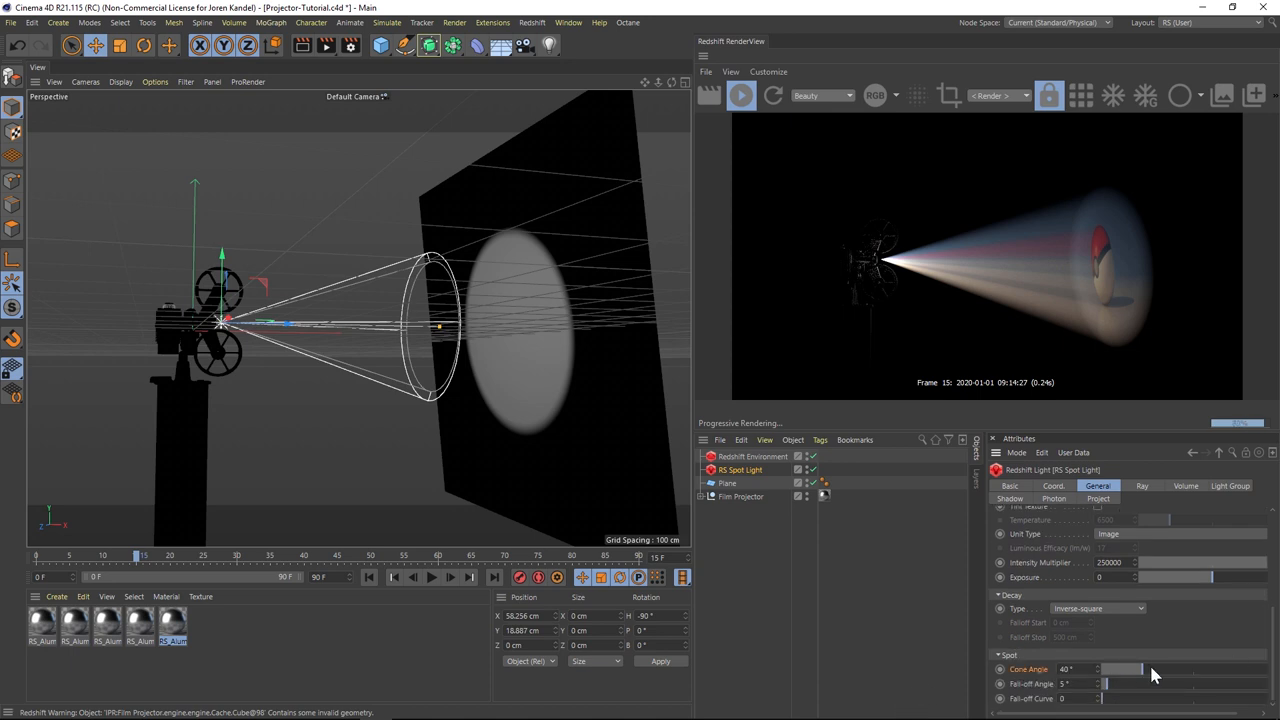
pyautogui.moveTo(1120, 669); pyautogui.dragTo(1170, 669)
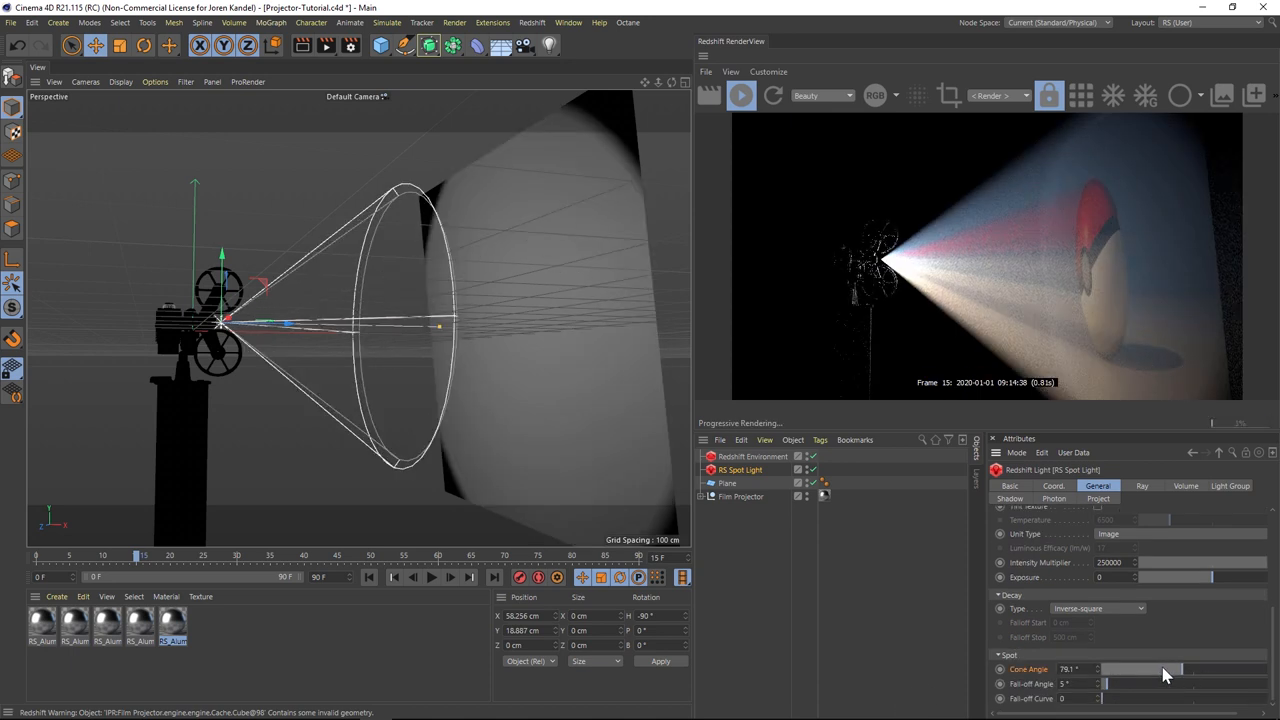
pyautogui.moveTo(1200, 668); pyautogui.dragTo(1100, 668)
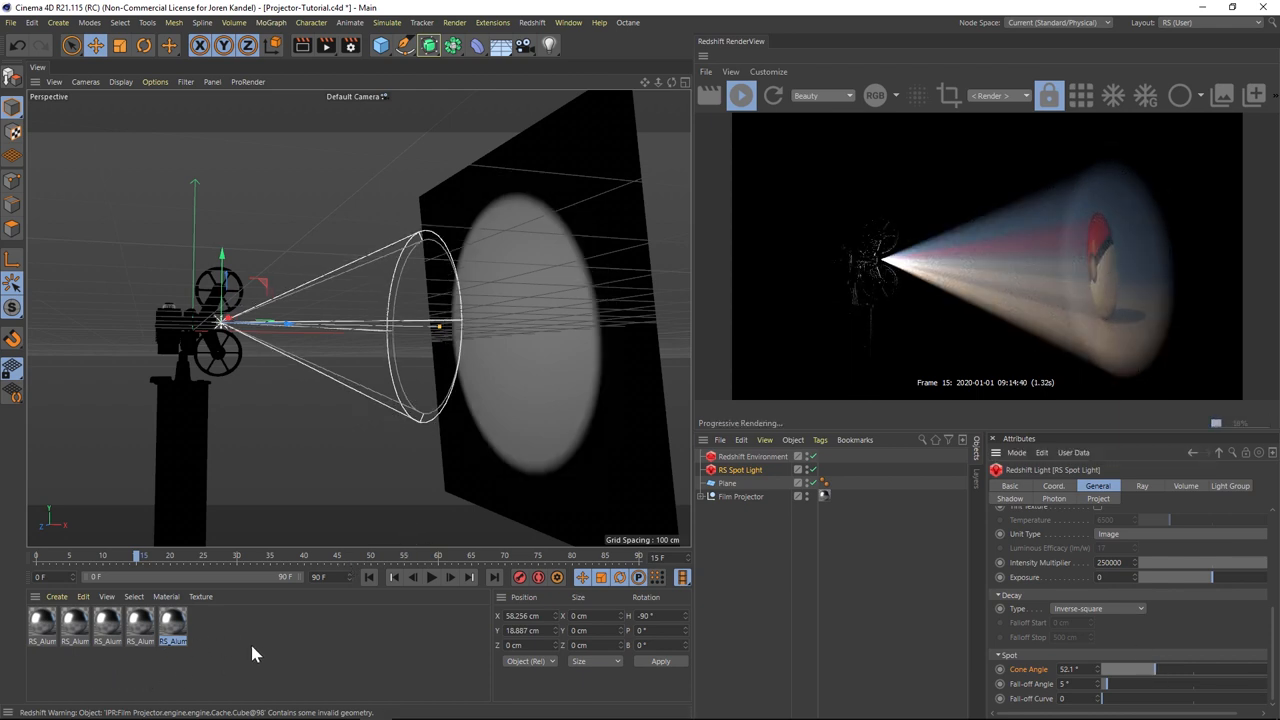
# - Create a material with a Noise colour texture at animation speed 2, then select RS Spot Light
pyautogui.click(42, 622)
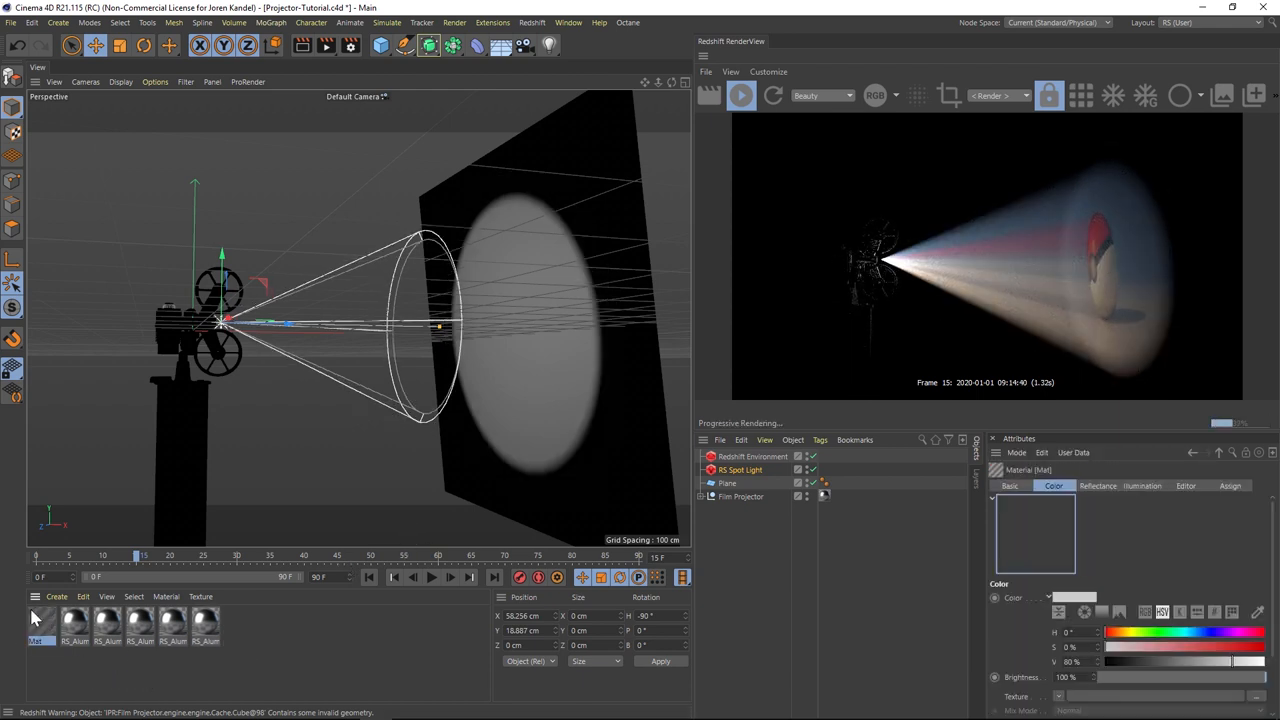
pyautogui.doubleClick(42, 622)
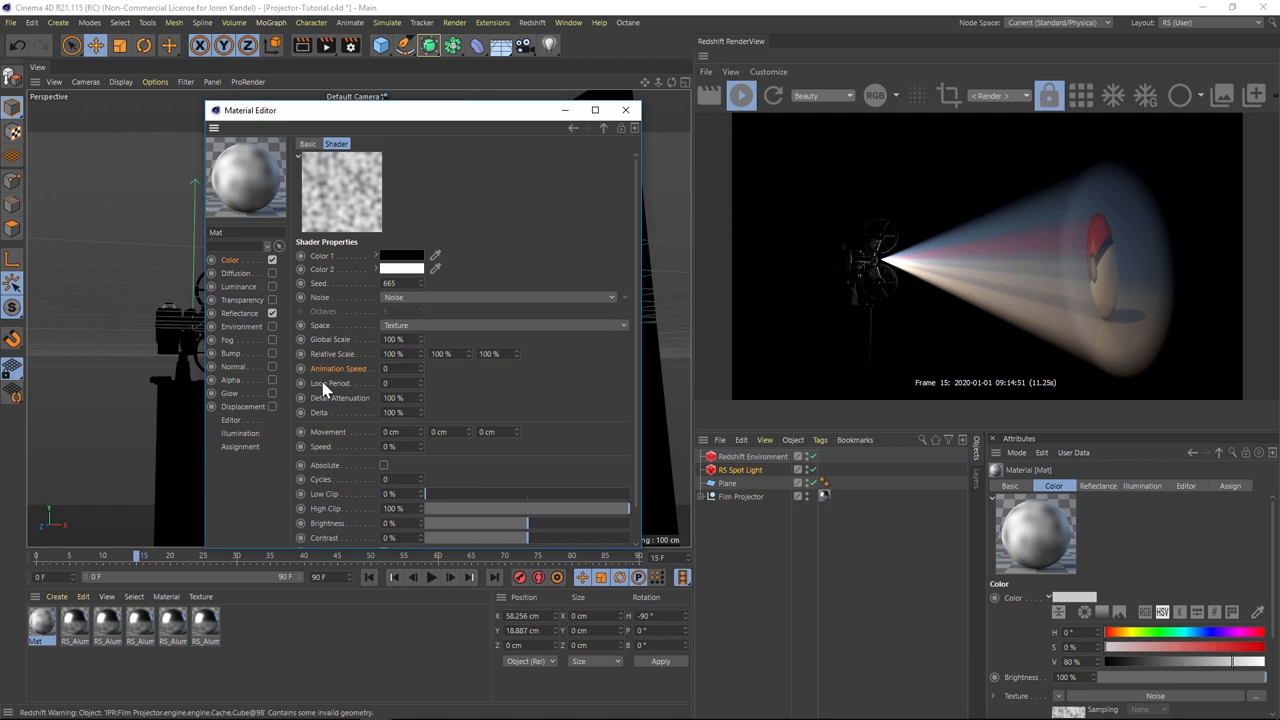
pyautogui.write('2')
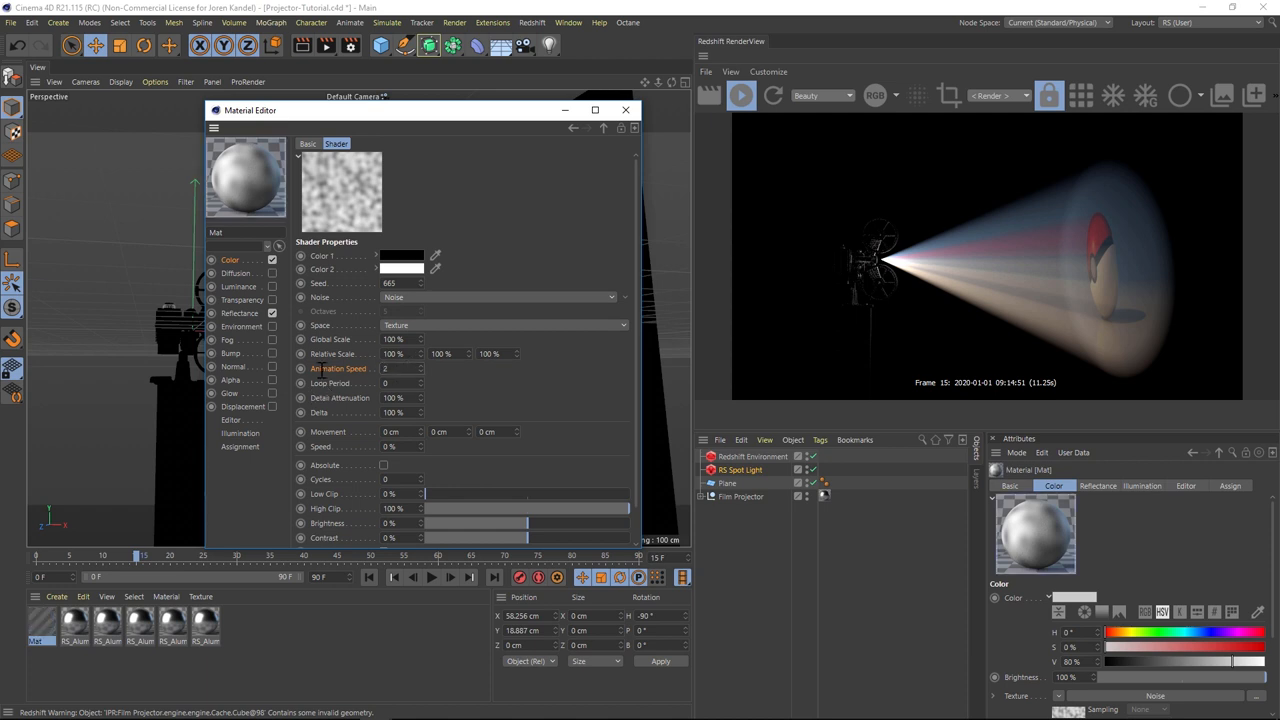
pyautogui.rightClick(340, 190)
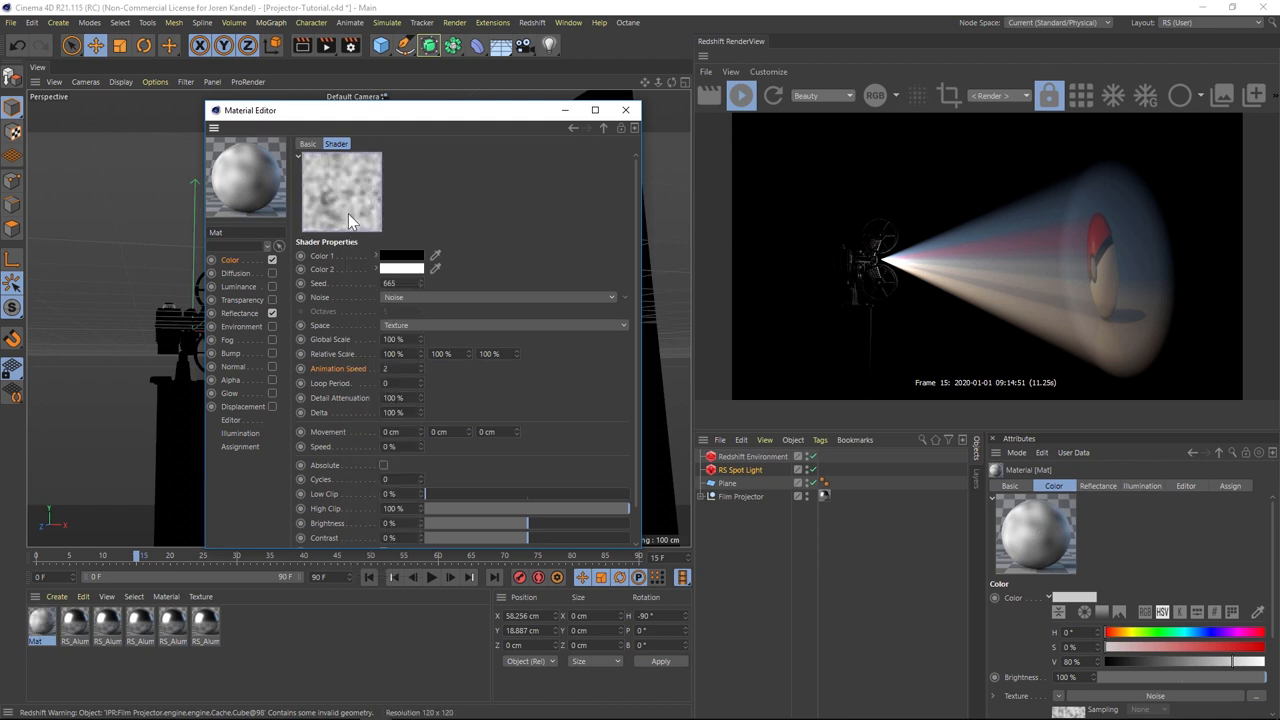
pyautogui.moveTo(343, 228)
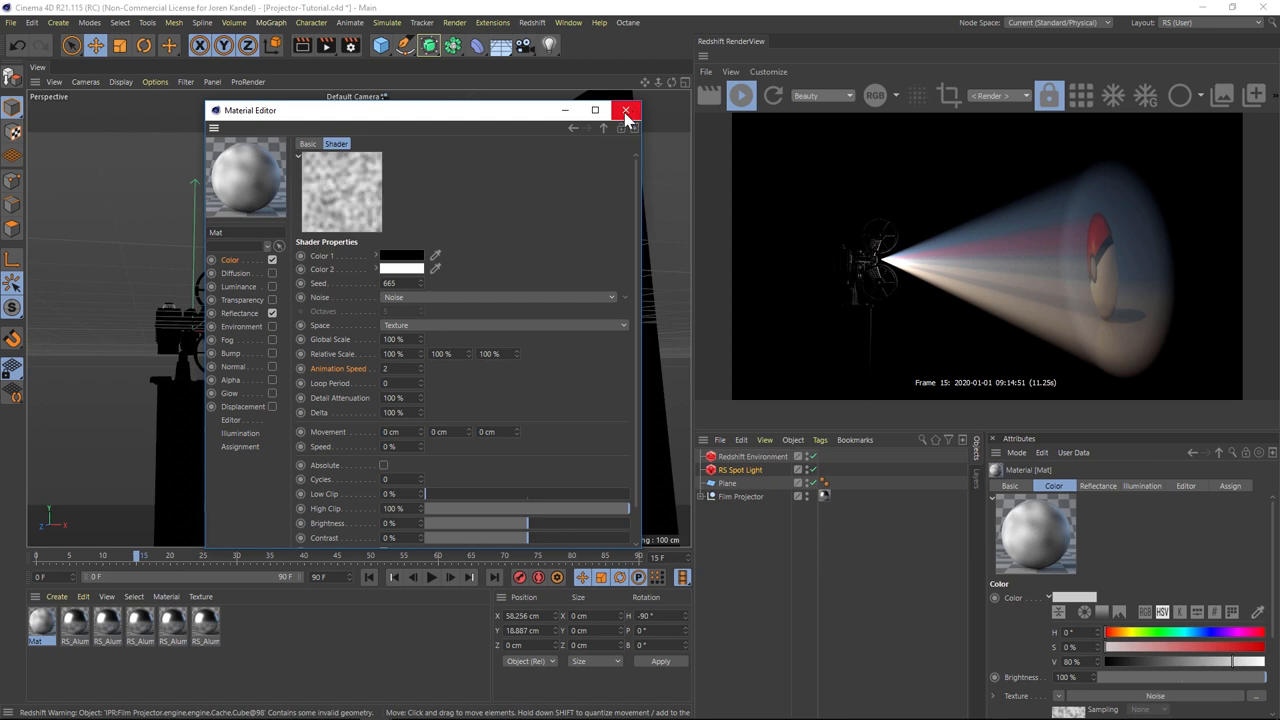
pyautogui.click(627, 110)
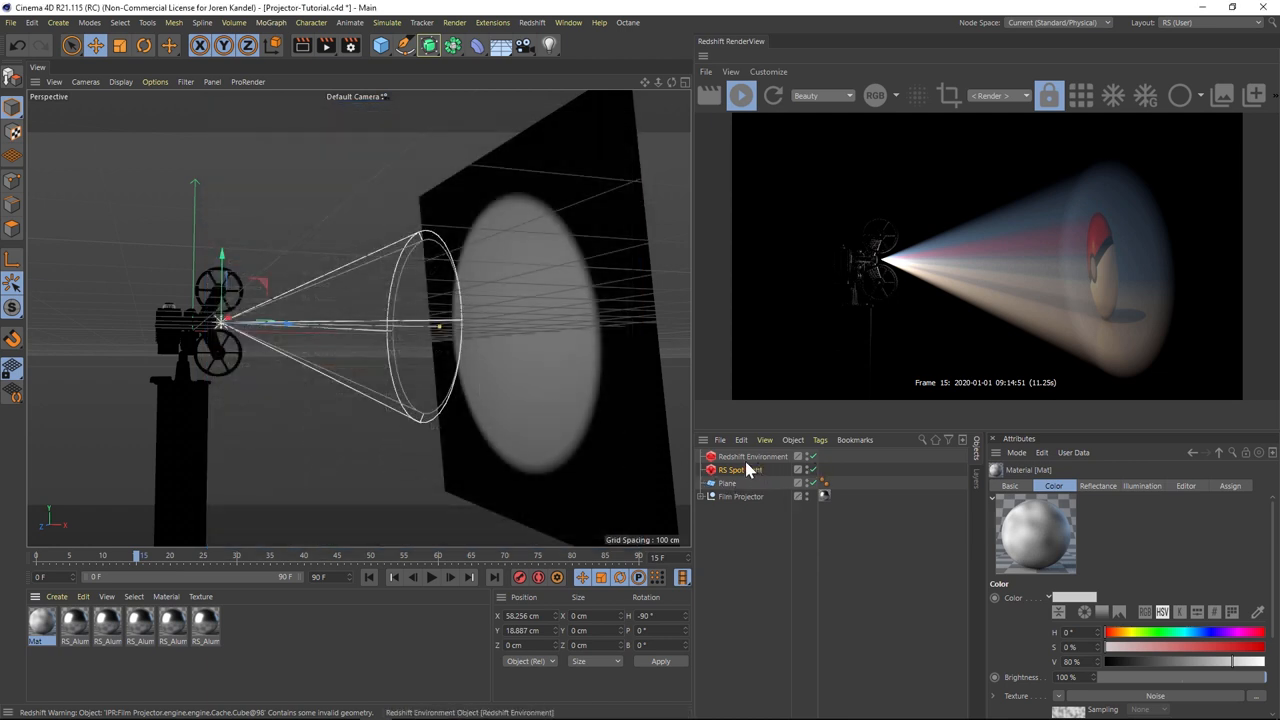
# - Add an XPresso tag to RS Spot Light from its right-click menu
pyautogui.rightClick(733, 469)
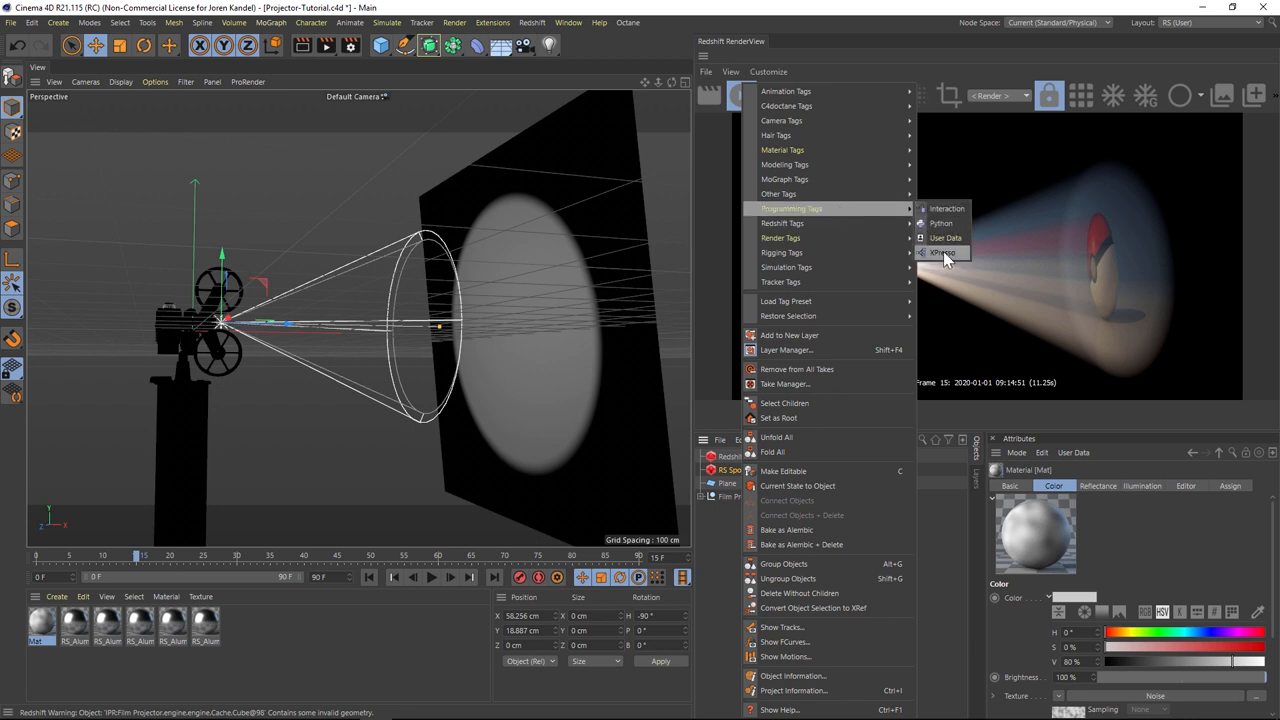
pyautogui.moveTo(938, 255)
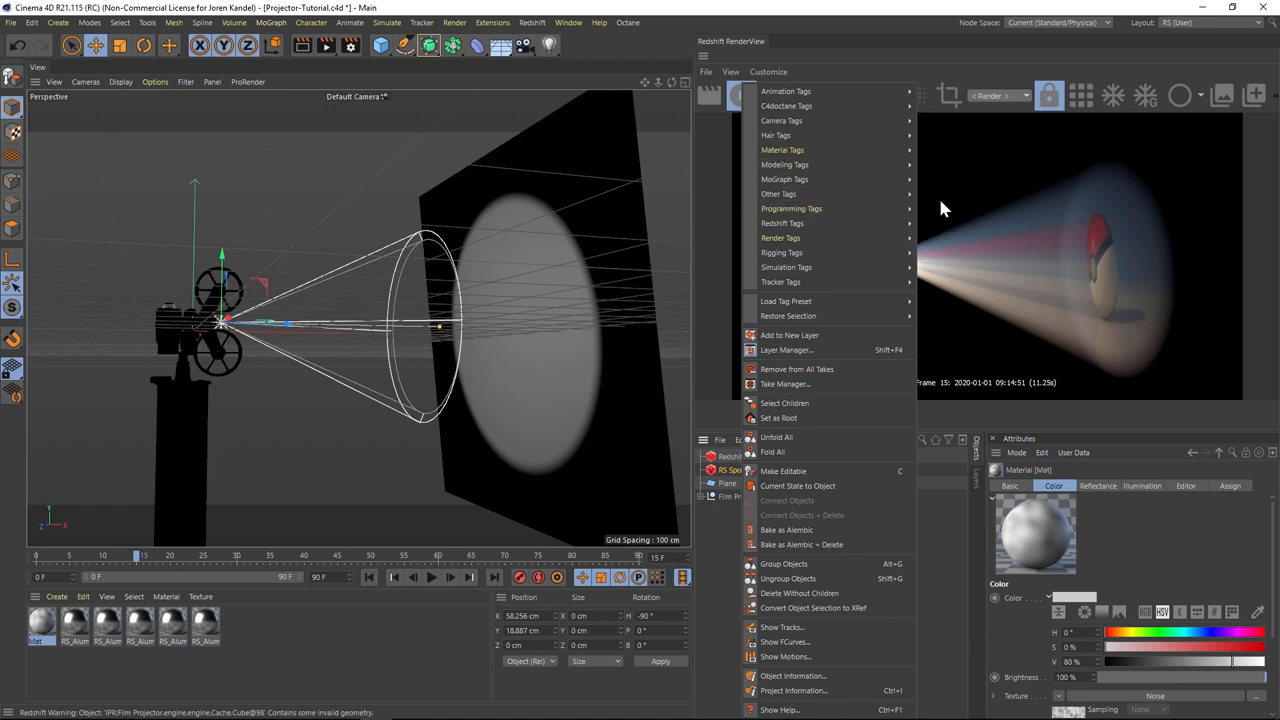
pyautogui.moveTo(791, 208)
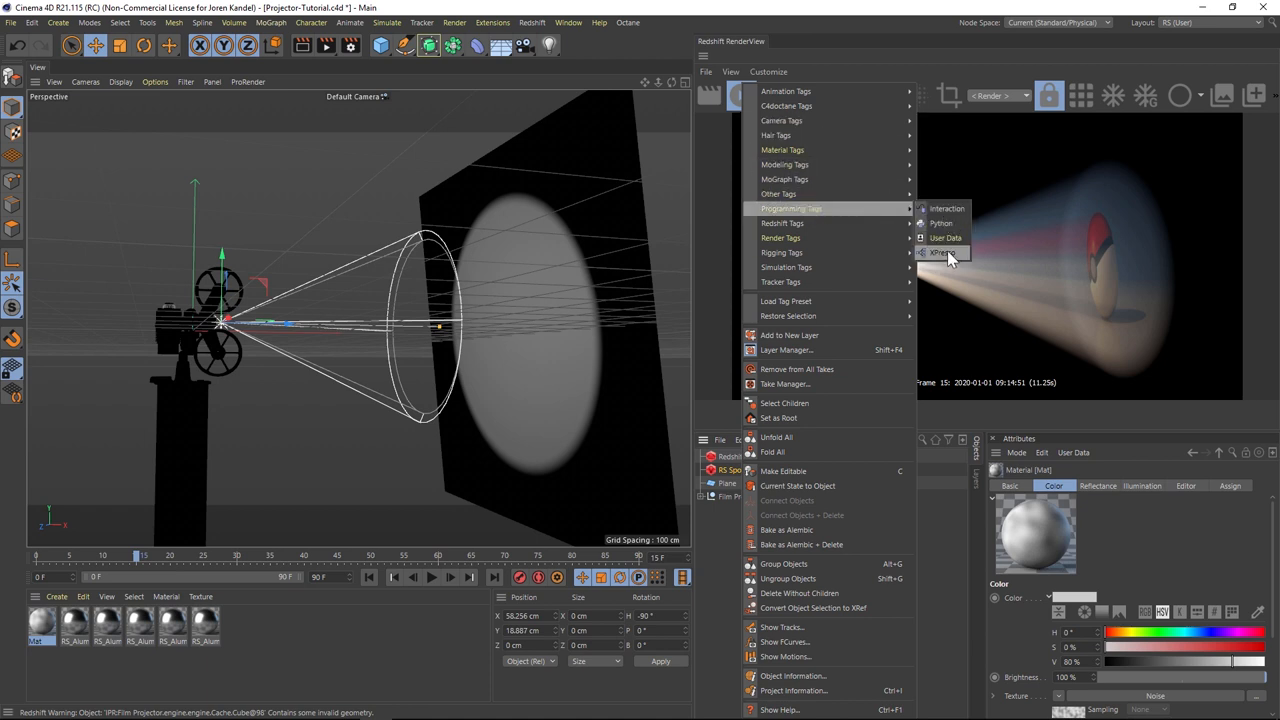
pyautogui.click(941, 252)
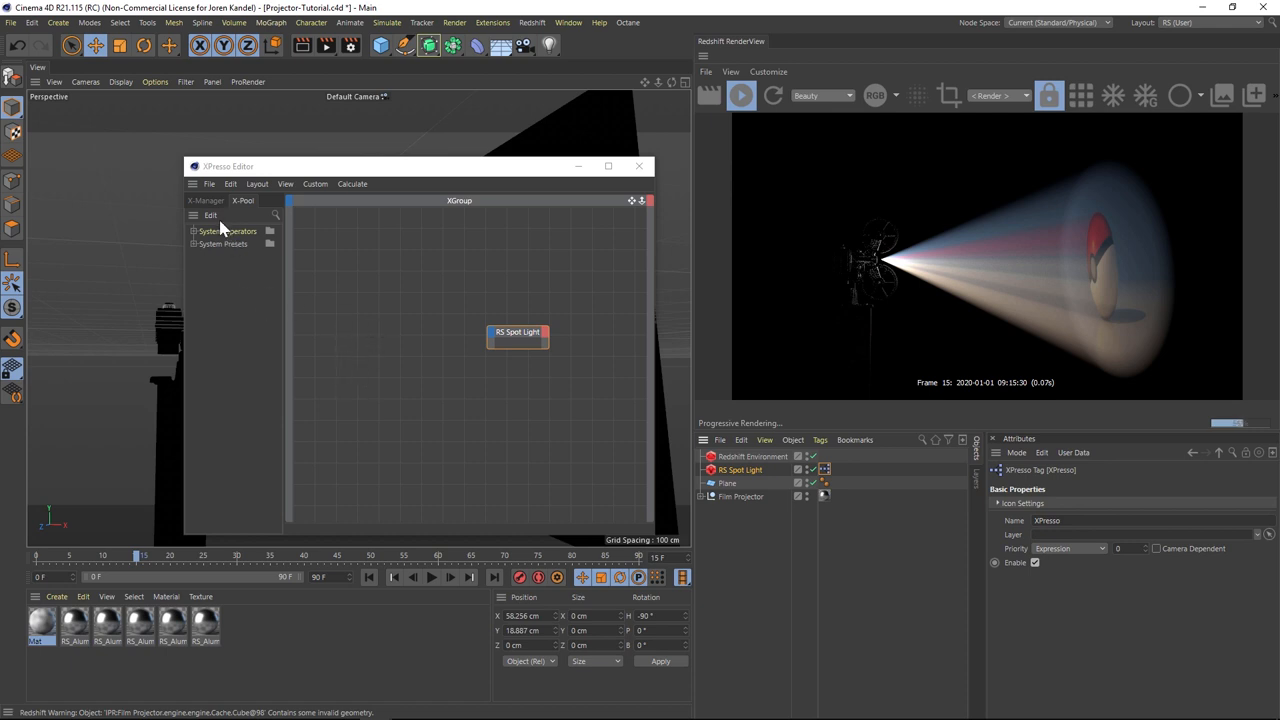
pyautogui.moveTo(240, 230)
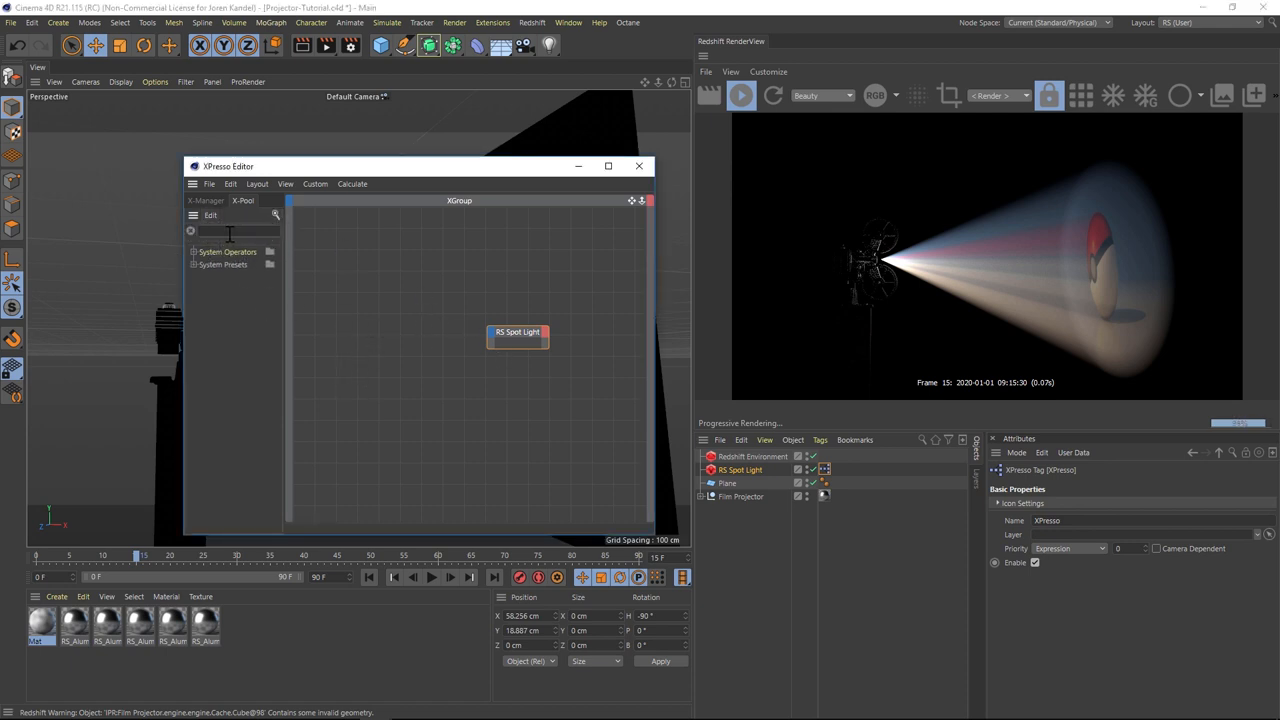
# - Place a Noise operator from the X-Pool beside the spot light node and select the light
pyautogui.write('noise')
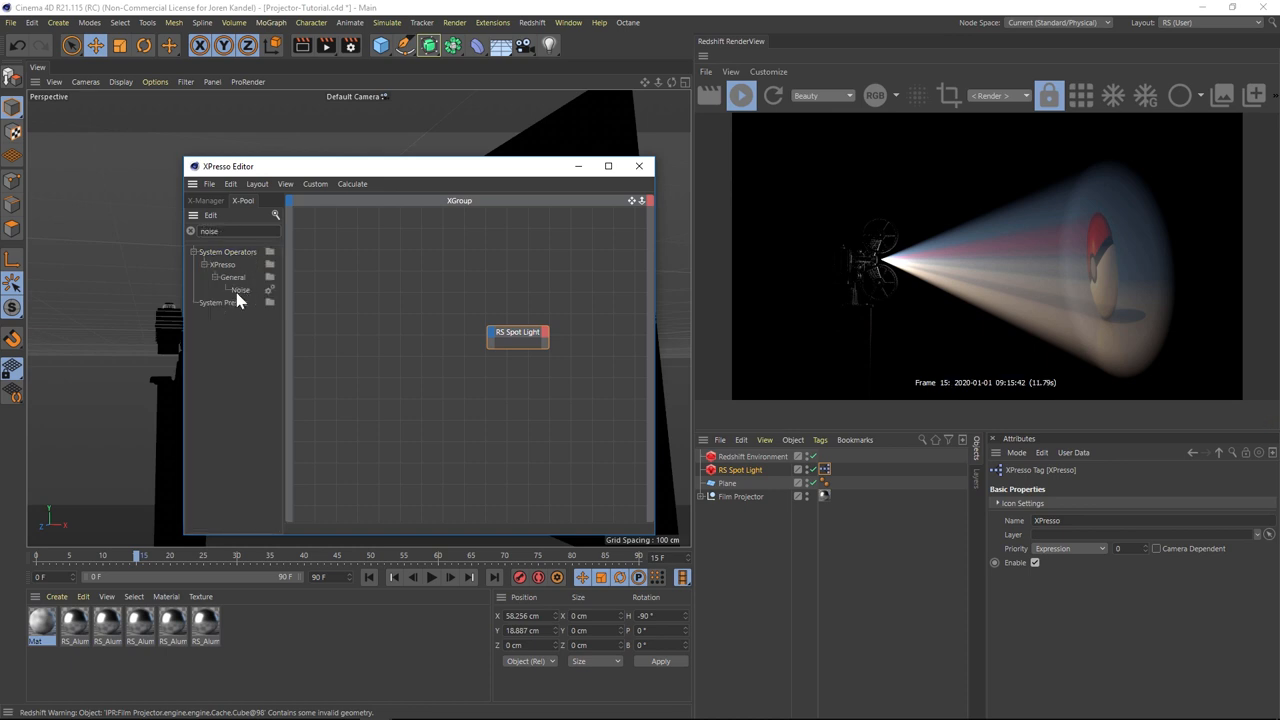
pyautogui.moveTo(240, 290); pyautogui.dragTo(387, 330)
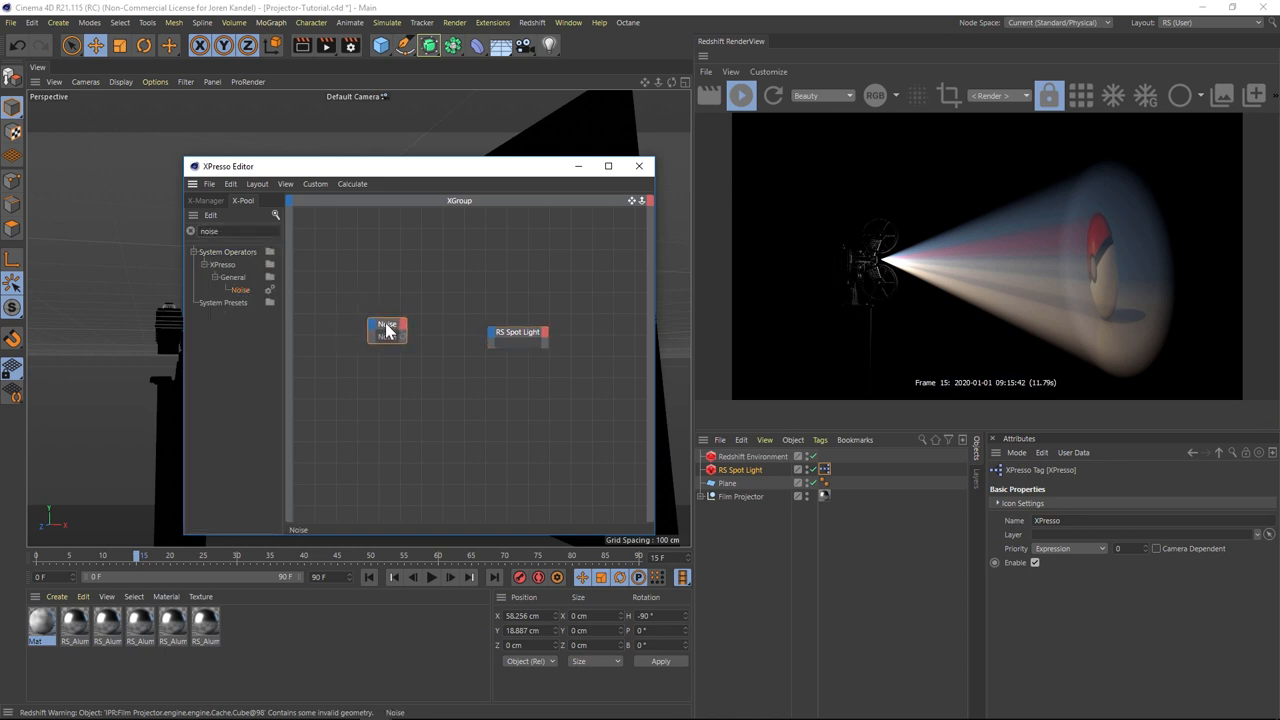
pyautogui.click(517, 322)
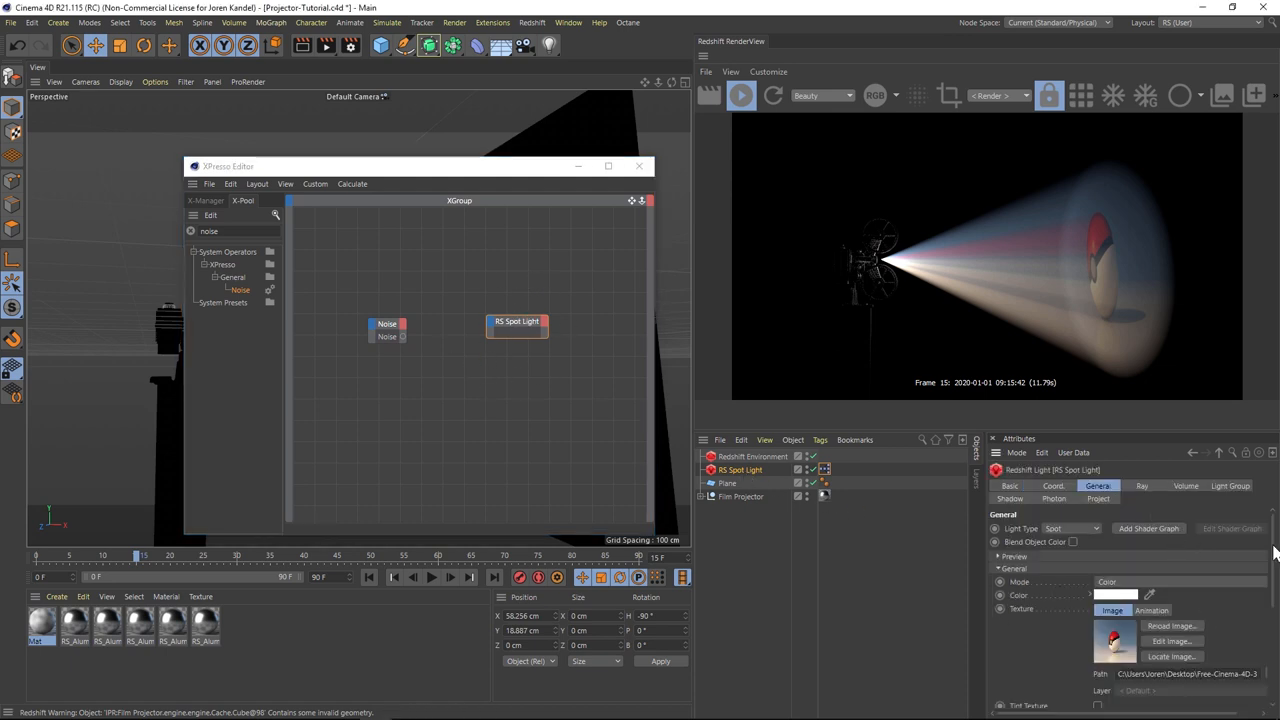
# - Test volume Contribution Scale values 0.035 and 0.013, settling at 0.182
pyautogui.scroll(-3)
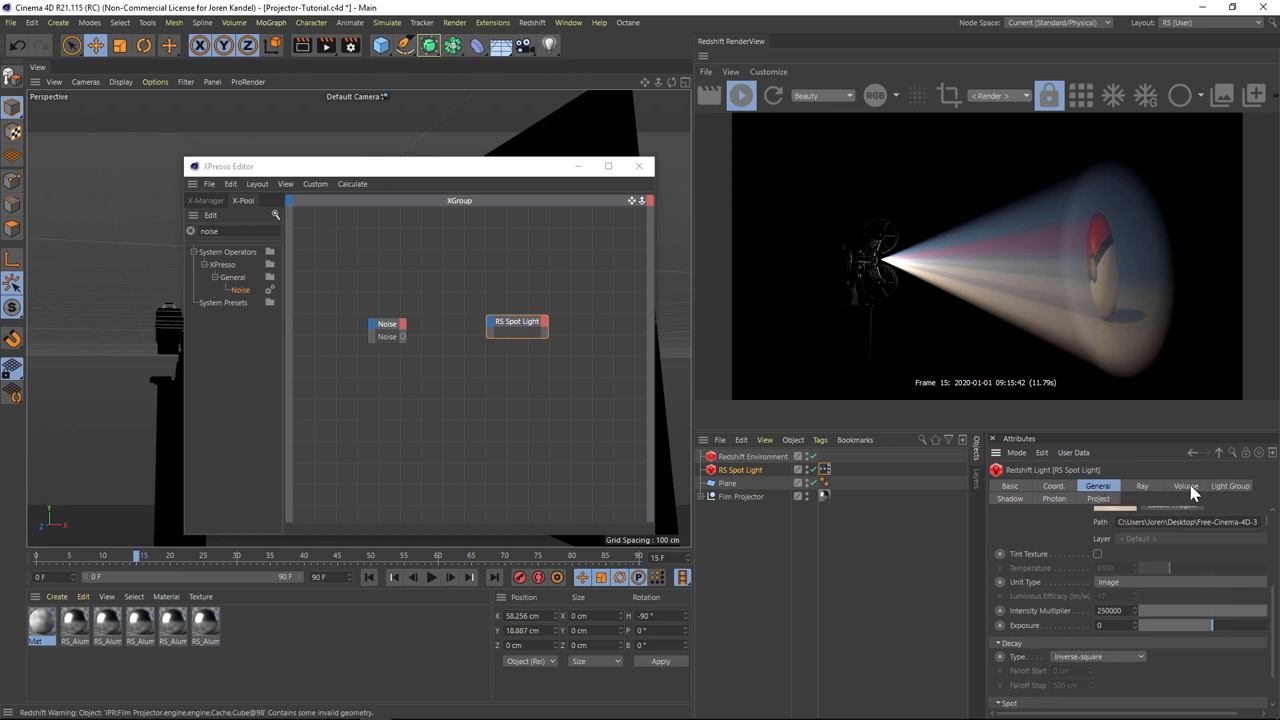
pyautogui.click(1186, 486)
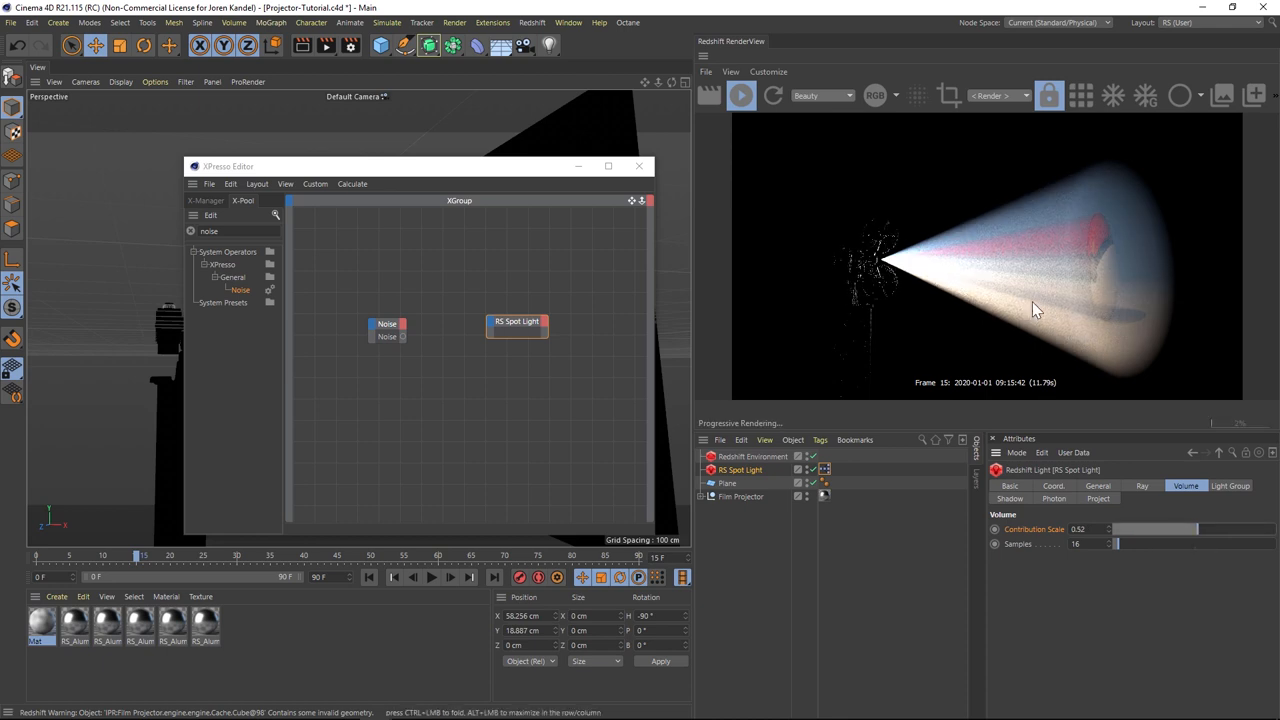
pyautogui.moveTo(1120, 529); pyautogui.dragTo(1120, 529)
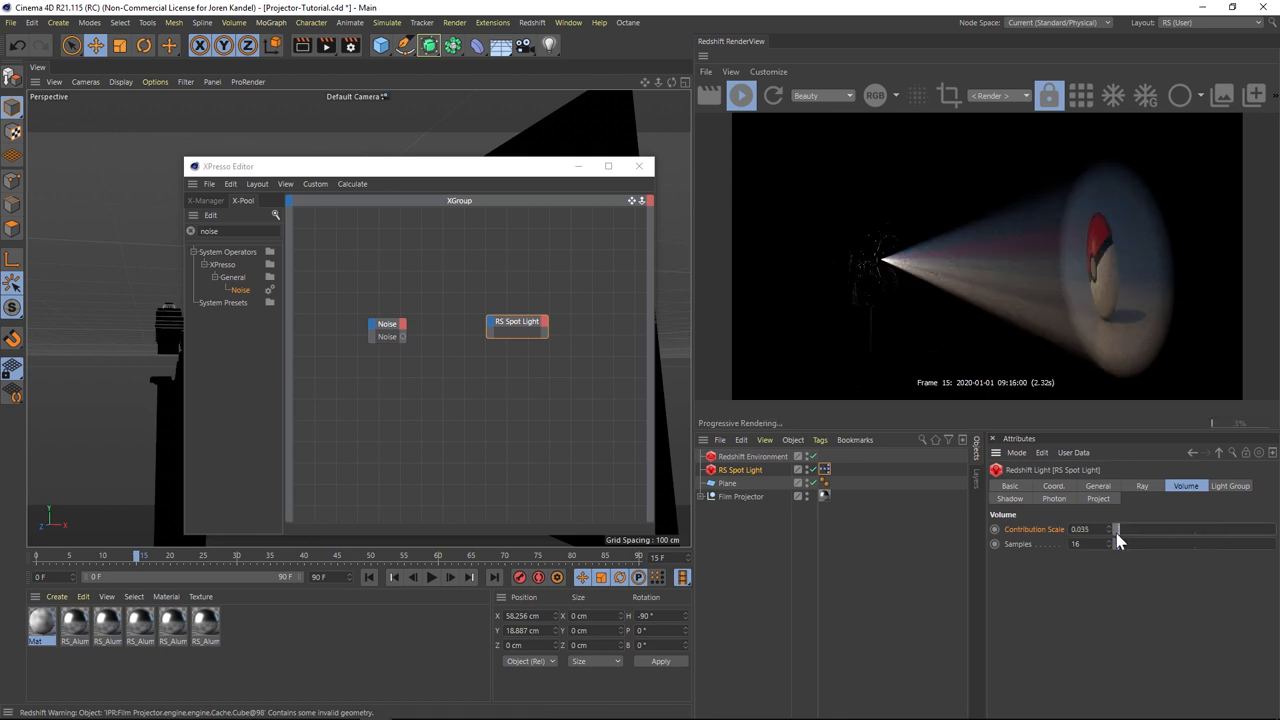
pyautogui.moveTo(1118, 529); pyautogui.dragTo(1110, 529)
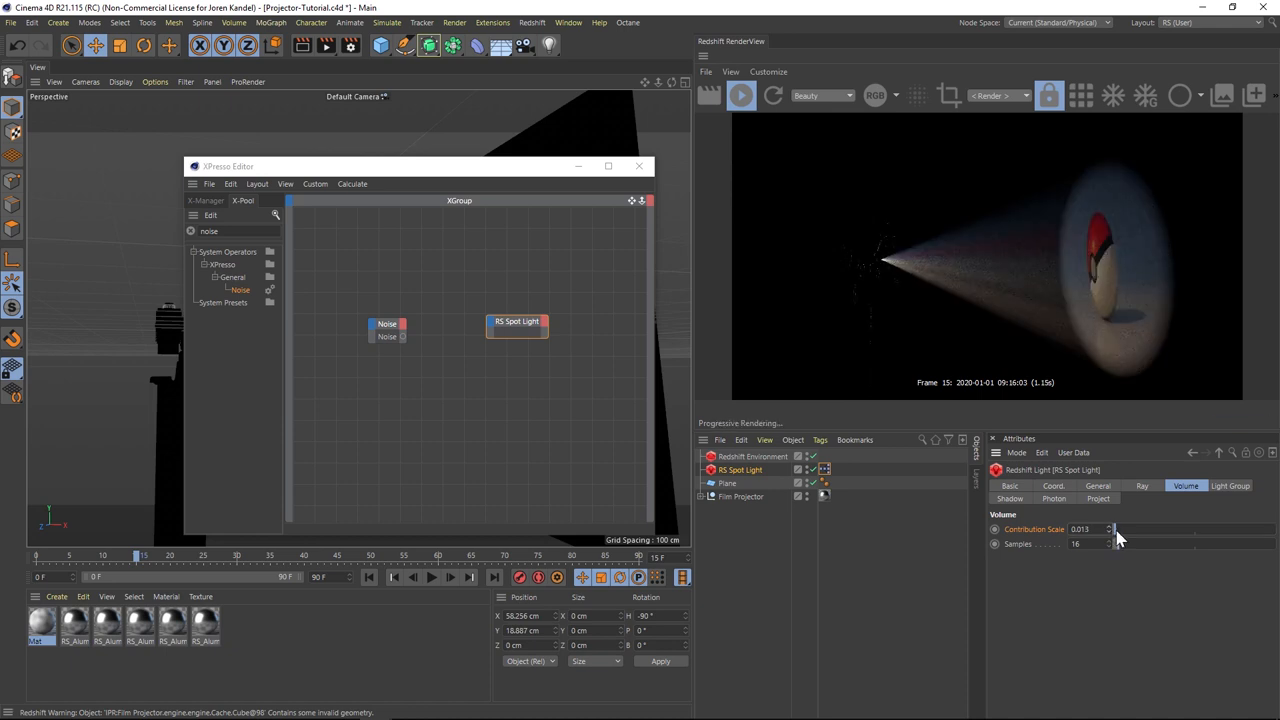
pyautogui.moveTo(1085, 529); pyautogui.dragTo(1120, 529)
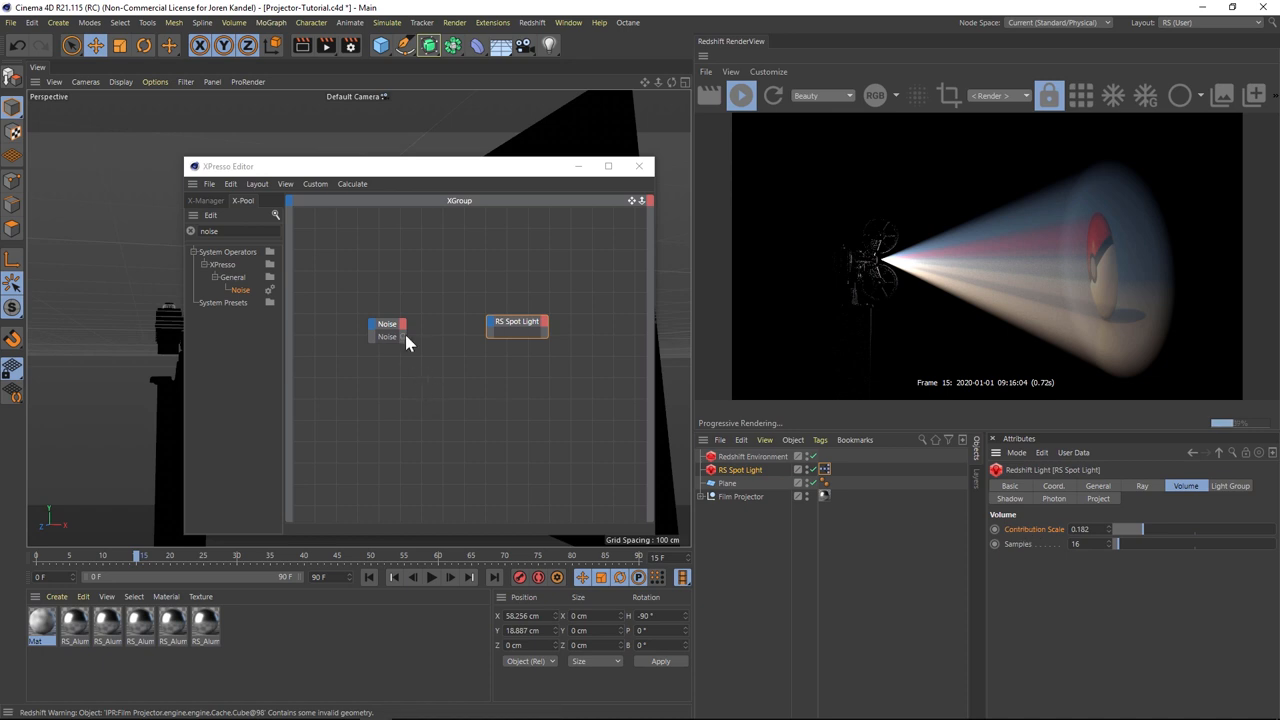
# - Link the Noise output to the RS Spot Light's volume Contribution, then play to watch it flicker
pyautogui.moveTo(399, 338); pyautogui.dragTo(490, 330)
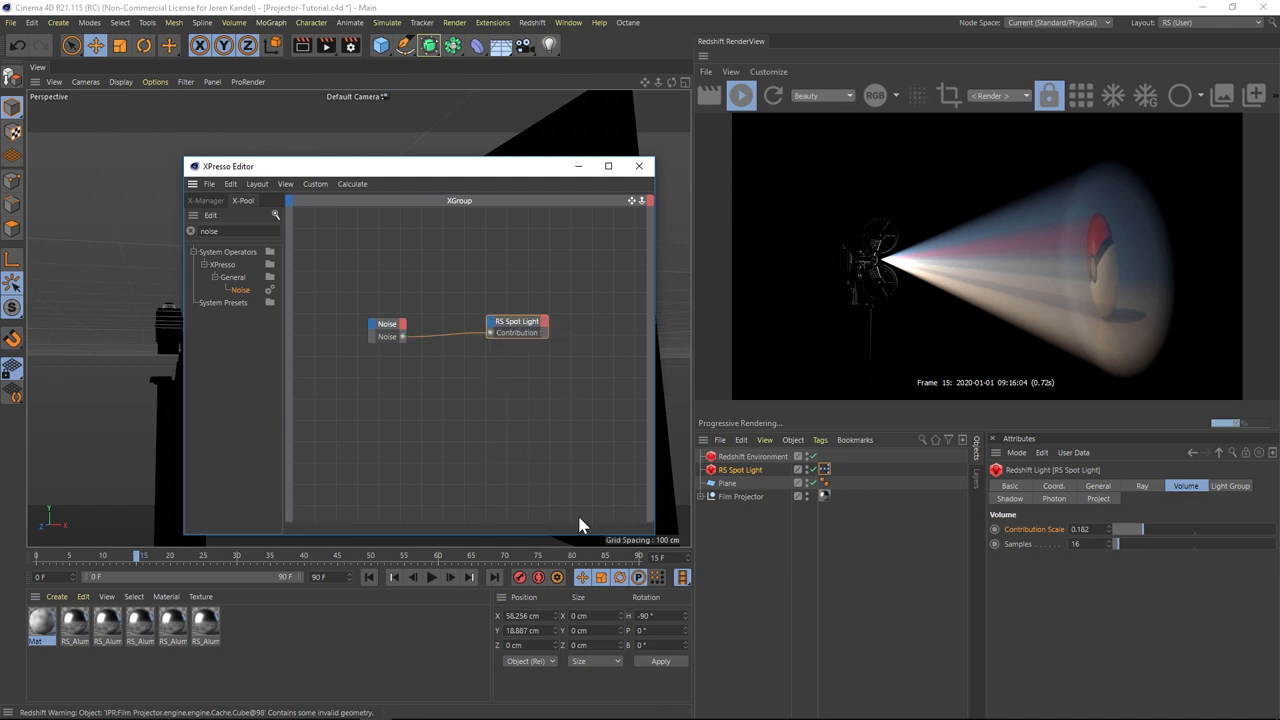
pyautogui.click(742, 95)
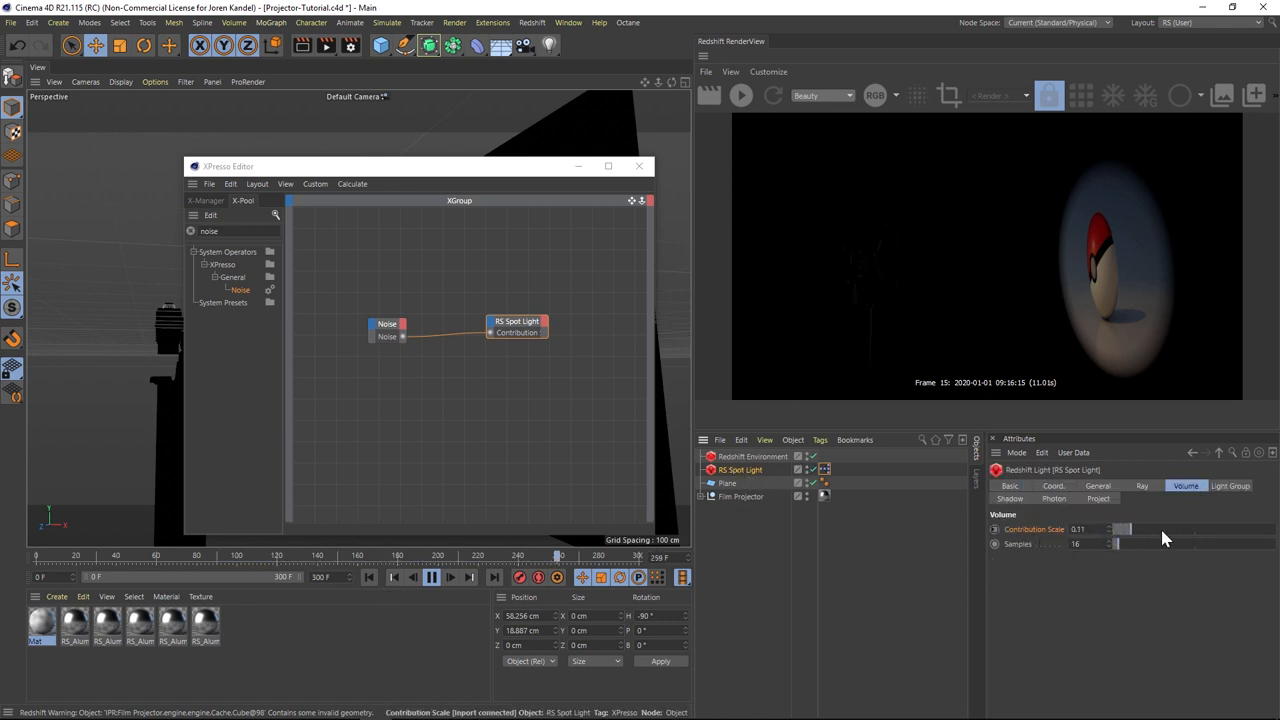
pyautogui.moveTo(1120, 528); pyautogui.dragTo(1075, 528)
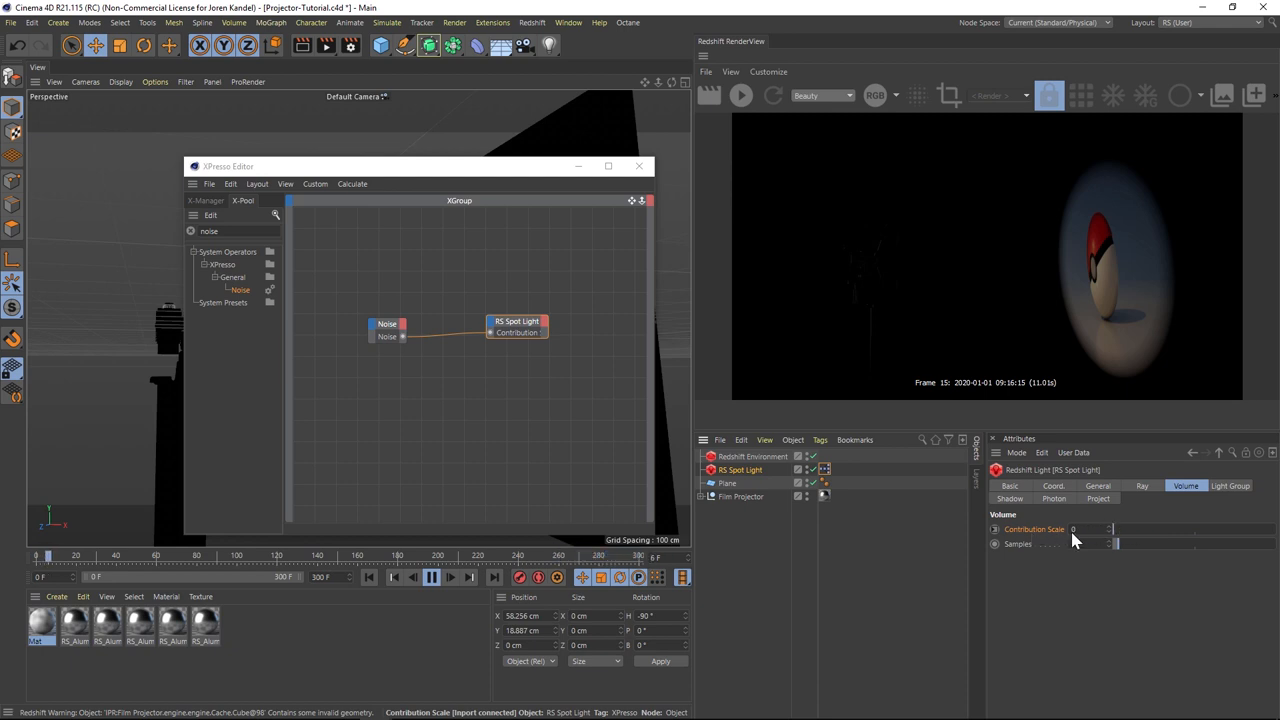
pyautogui.click(387, 324)
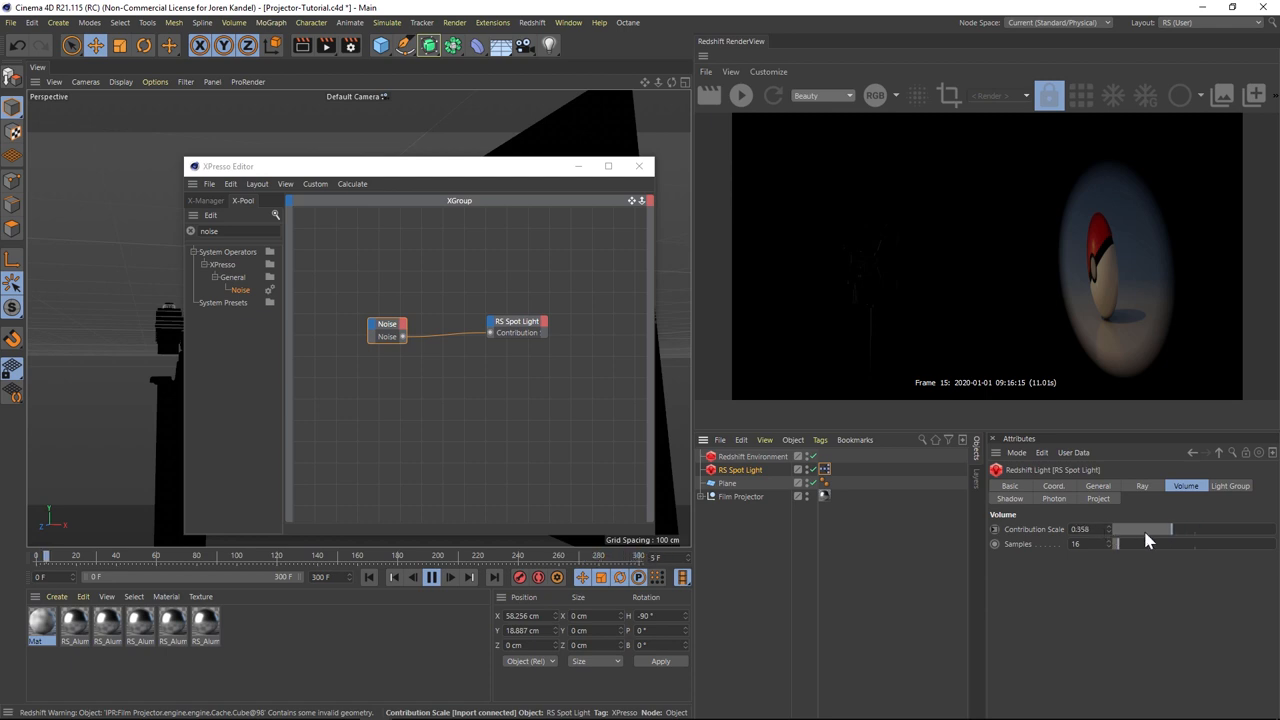
pyautogui.moveTo(1140, 529); pyautogui.dragTo(1185, 529)
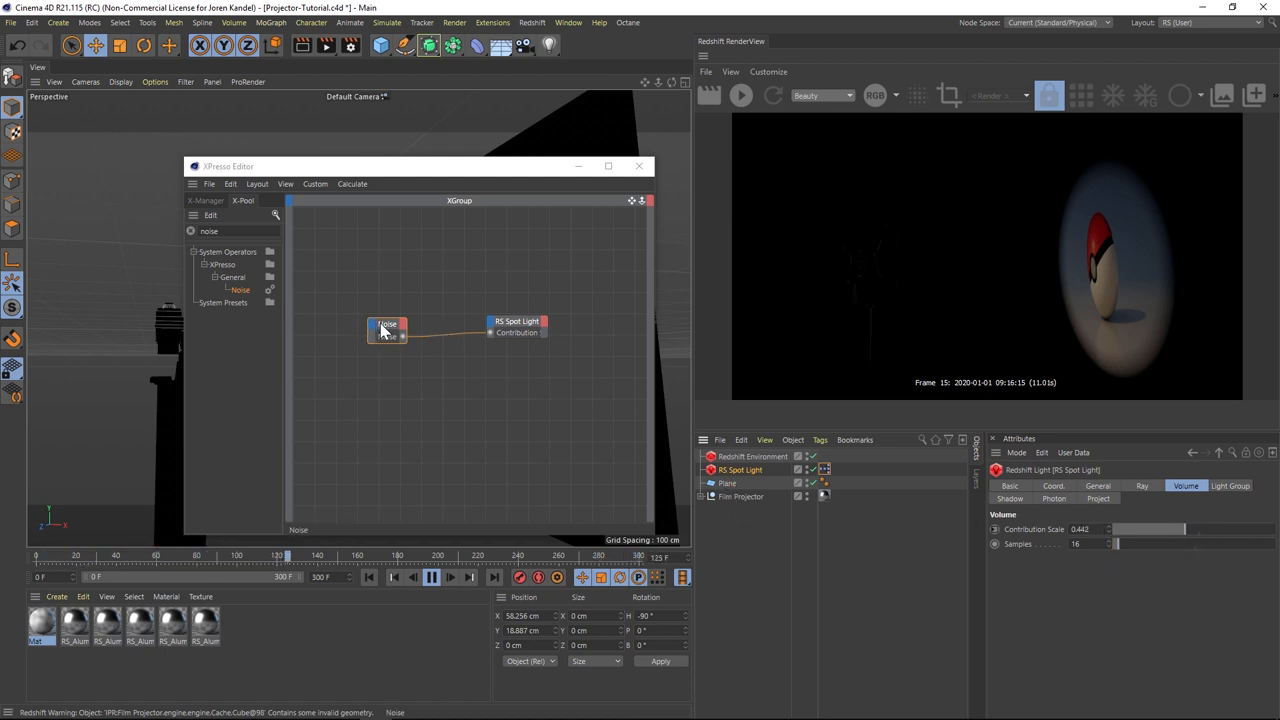
pyautogui.click(387, 324)
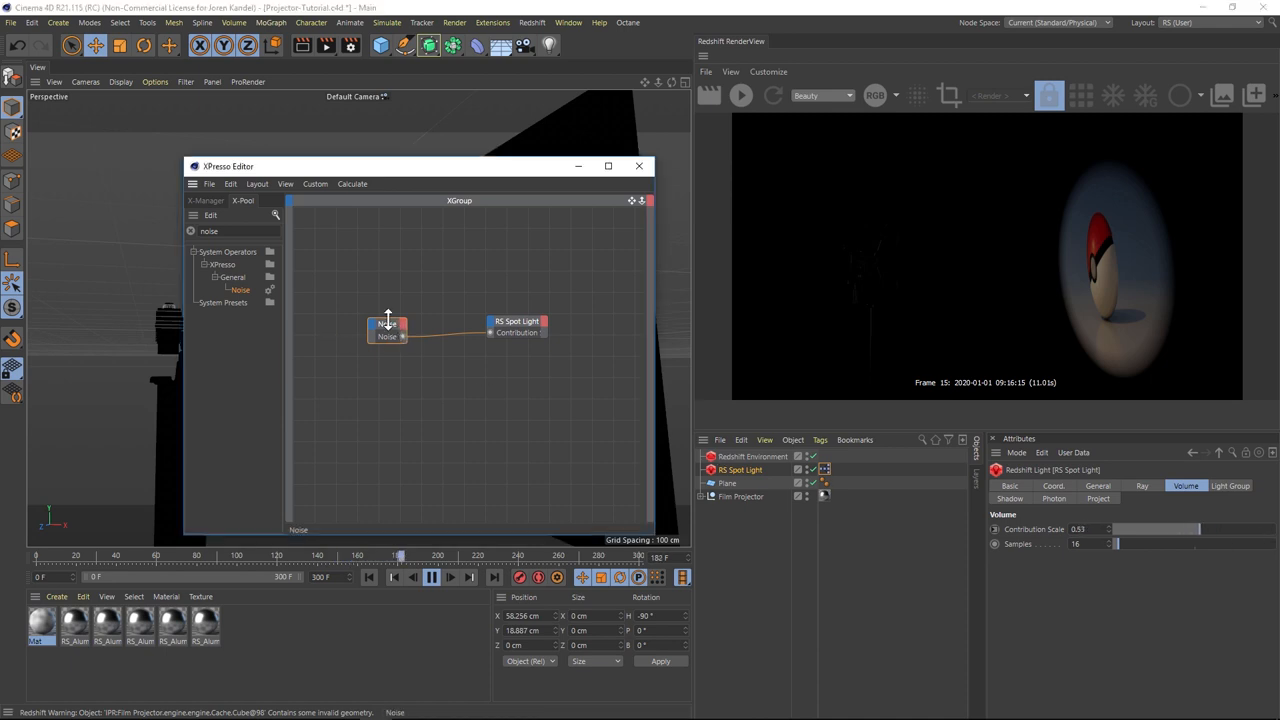
pyautogui.click(388, 324)
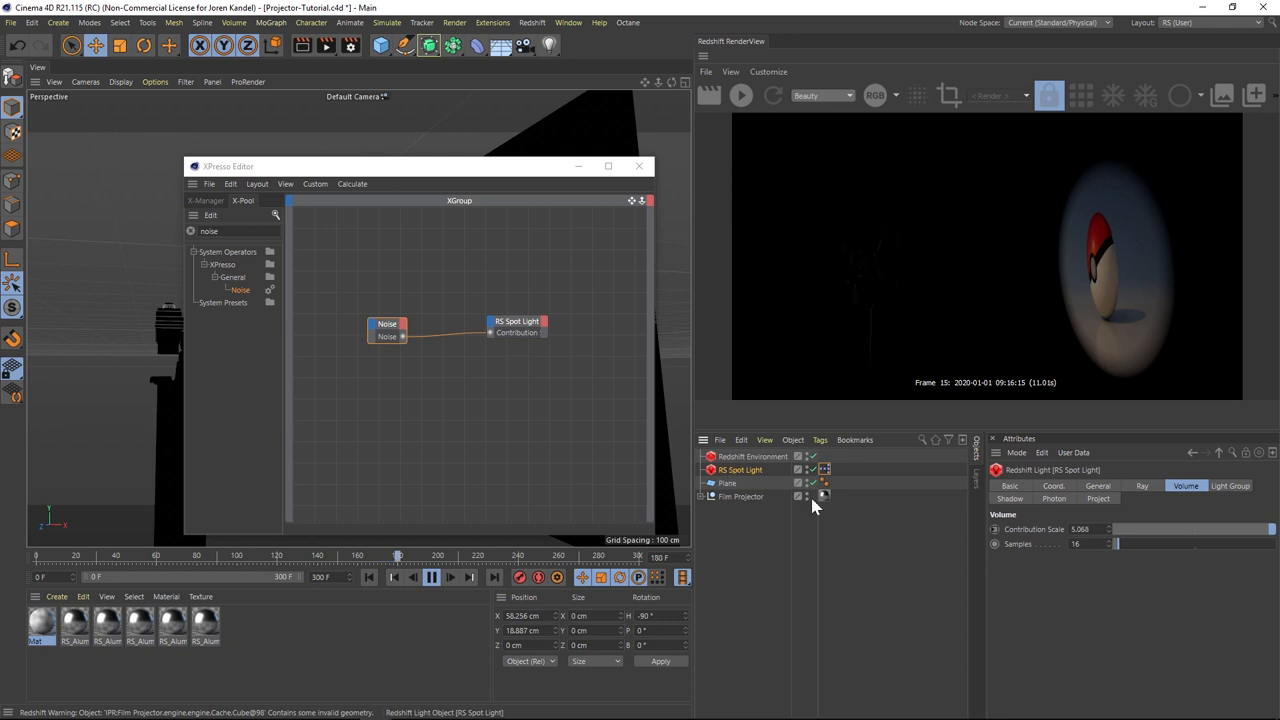
pyautogui.click(388, 324)
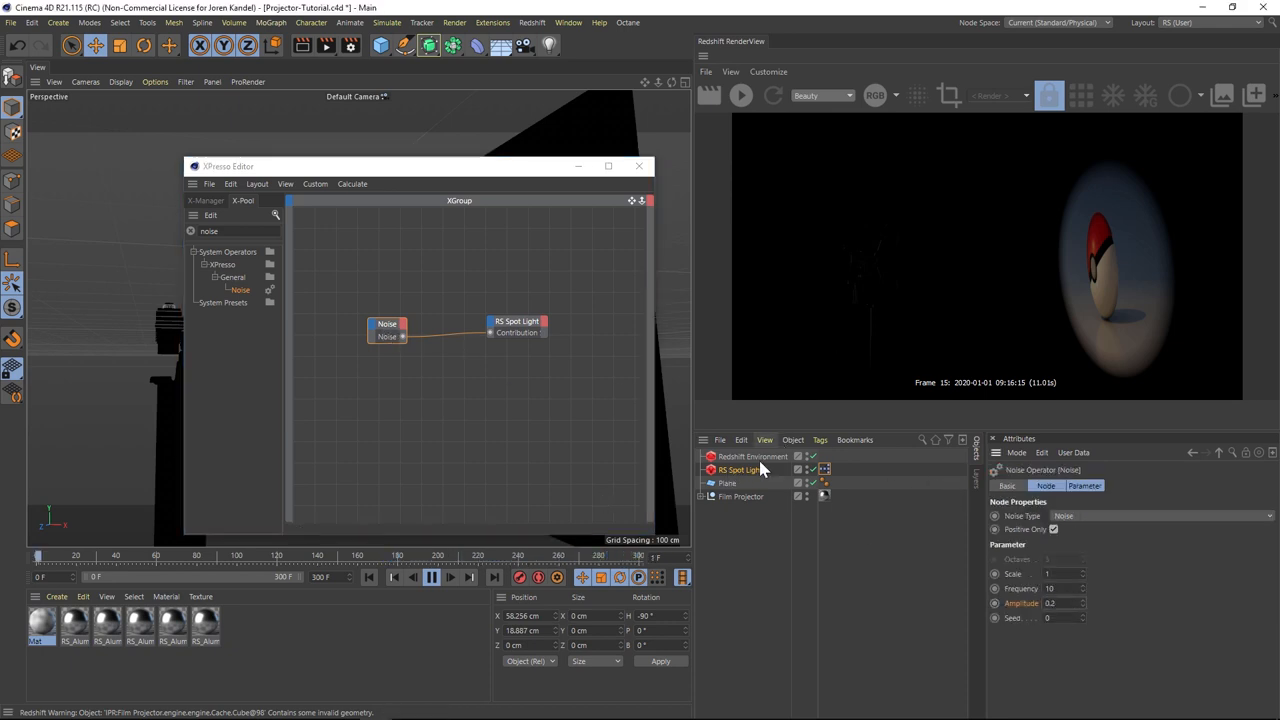
pyautogui.click(740, 470)
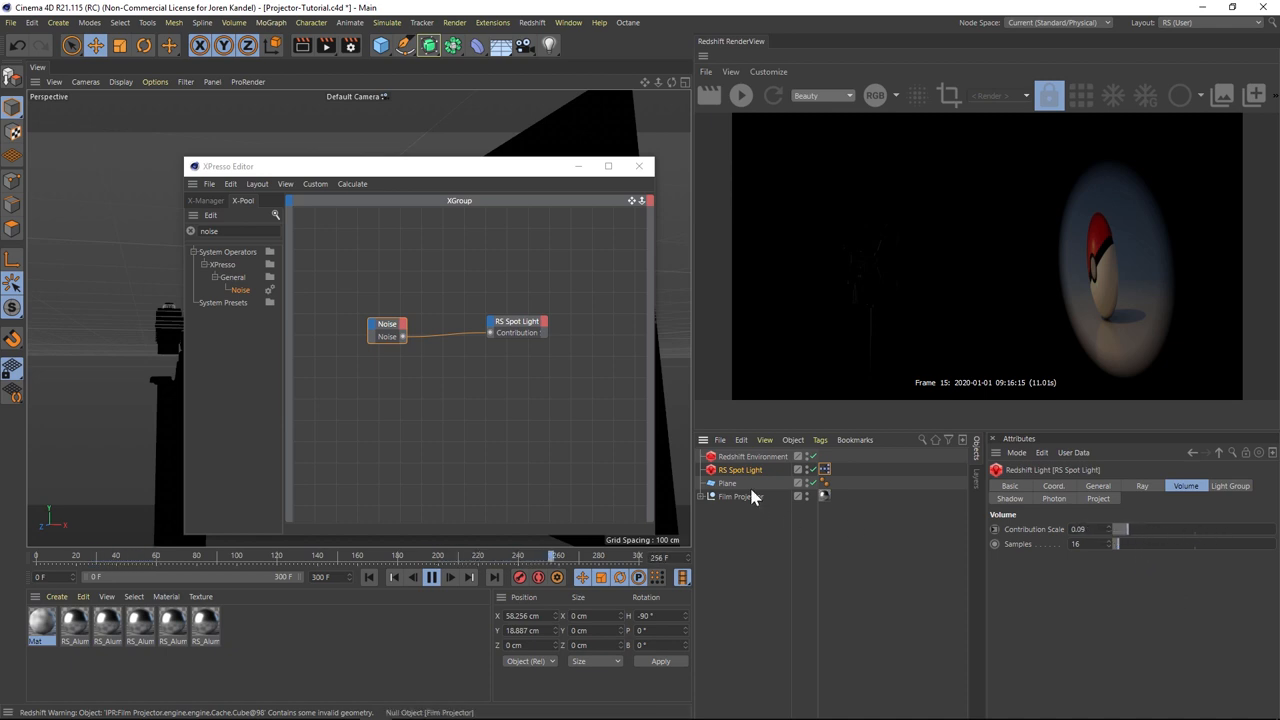
pyautogui.click(387, 324)
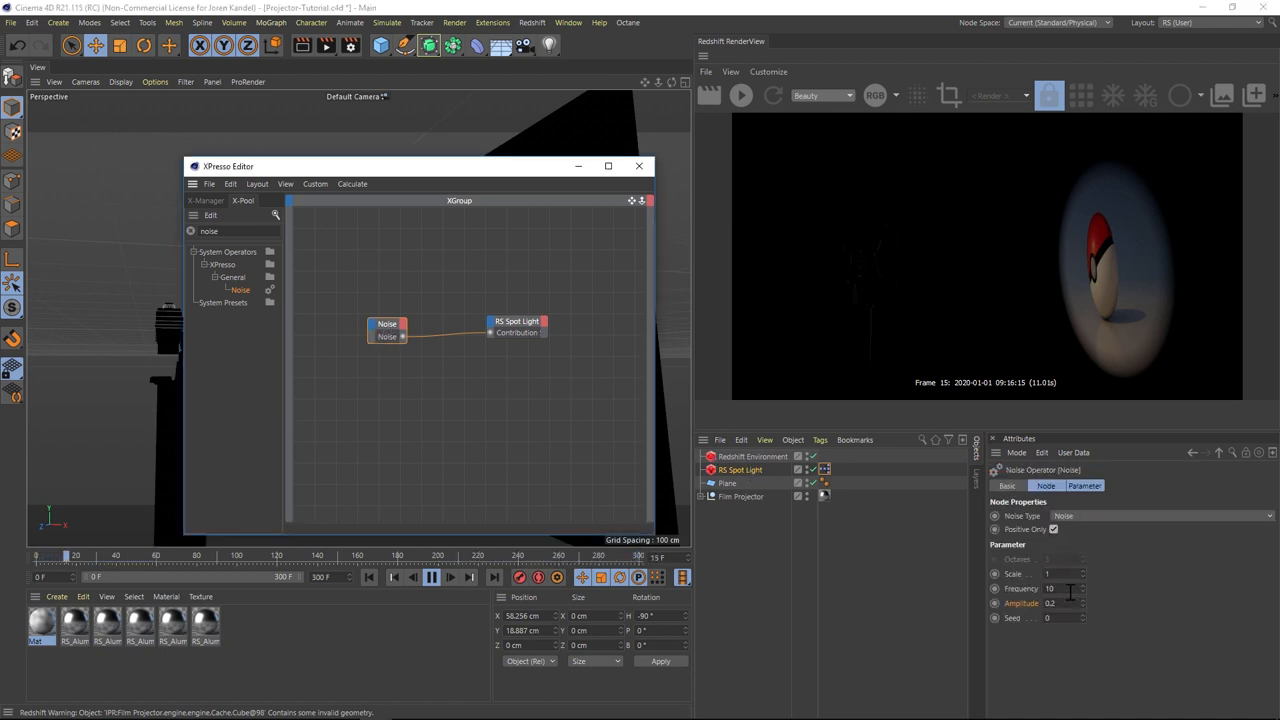
pyautogui.click(740, 470)
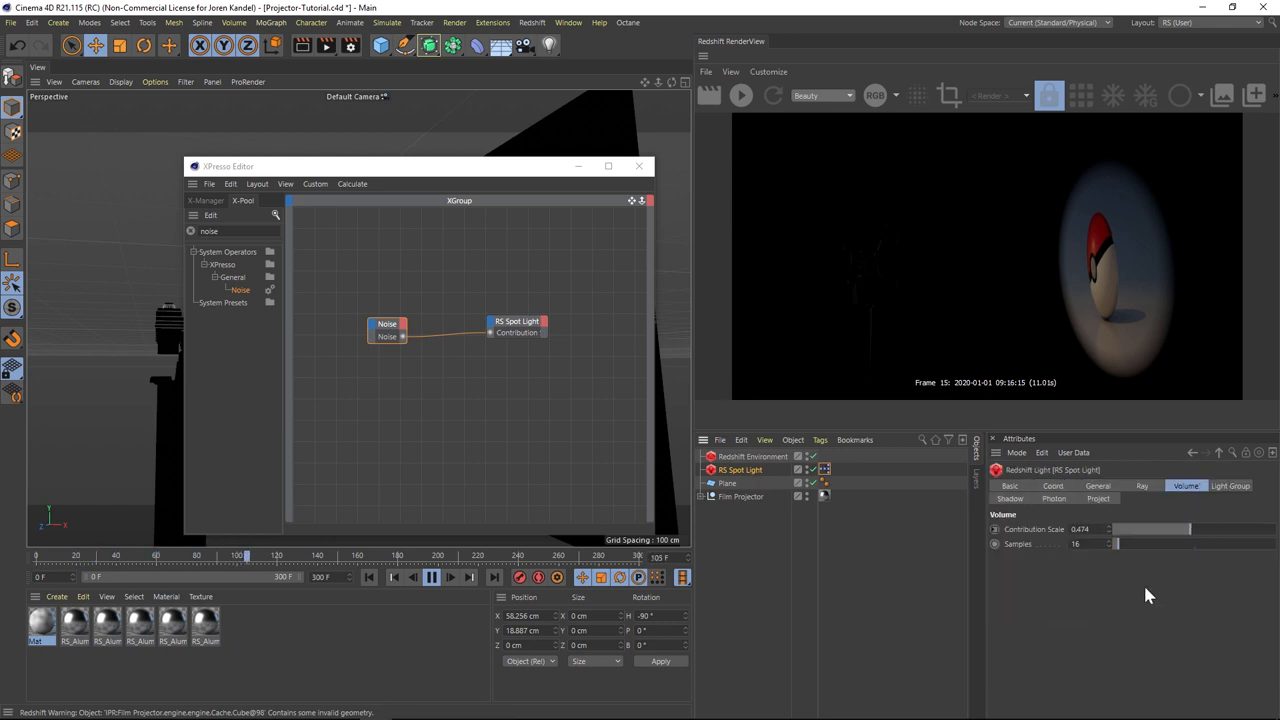